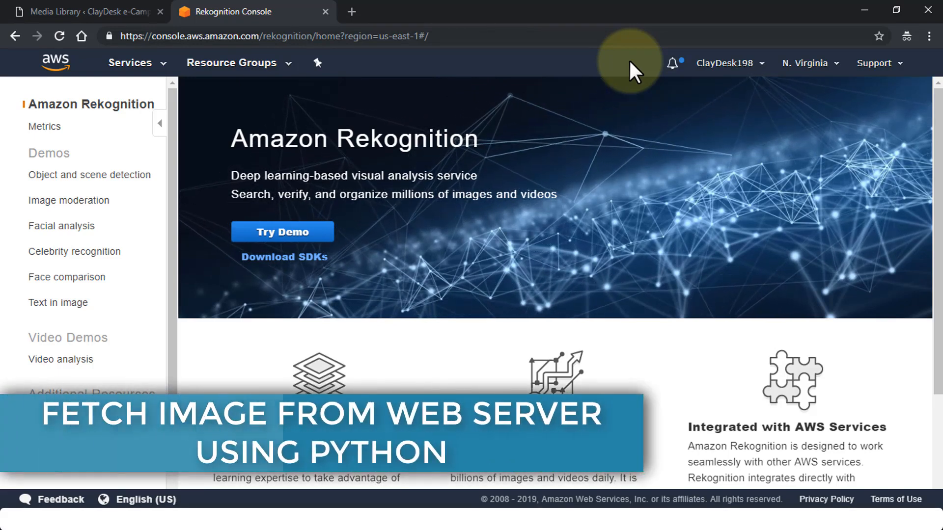
pyautogui.moveTo(647, 181)
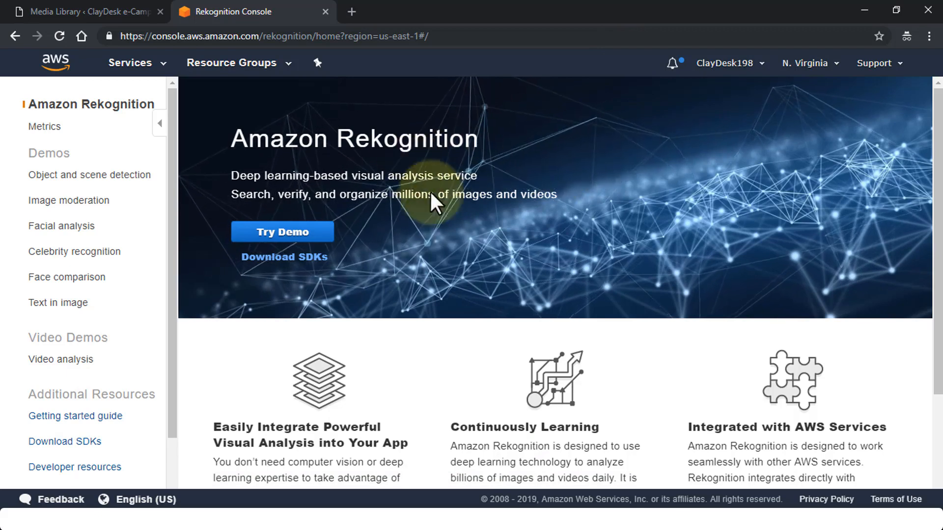
pyautogui.moveTo(66, 225)
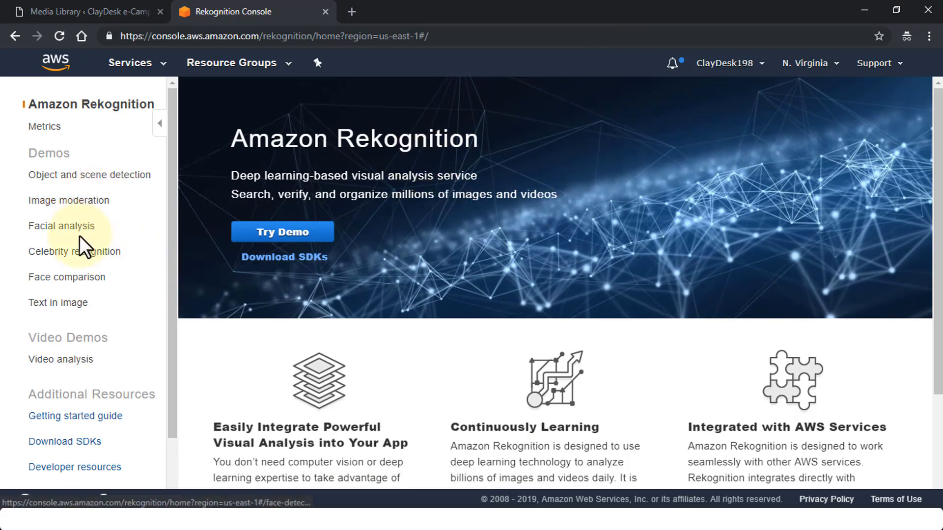
pyautogui.moveTo(60, 225)
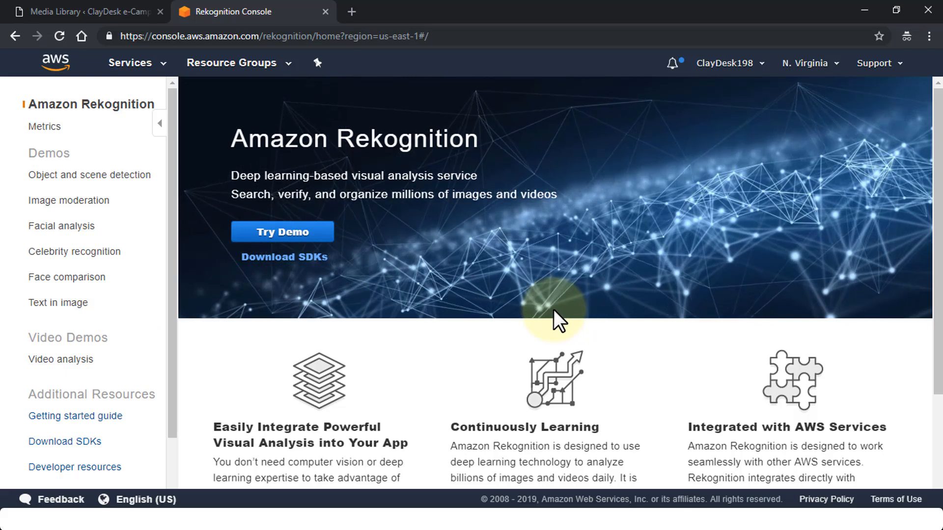
pyautogui.moveTo(547, 315)
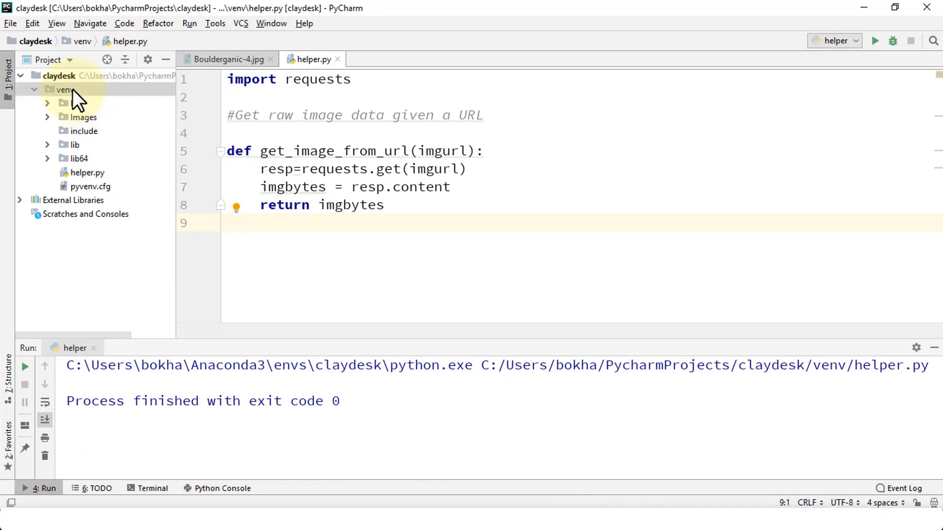
# Step: Start a new Python file named 'labels' in the venv folder
pyautogui.rightClick(64, 89)
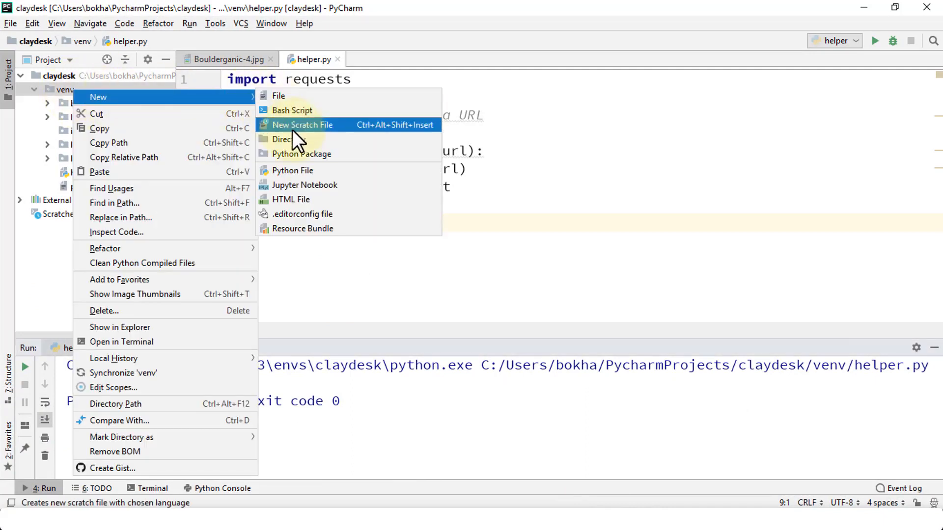
pyautogui.click(292, 170)
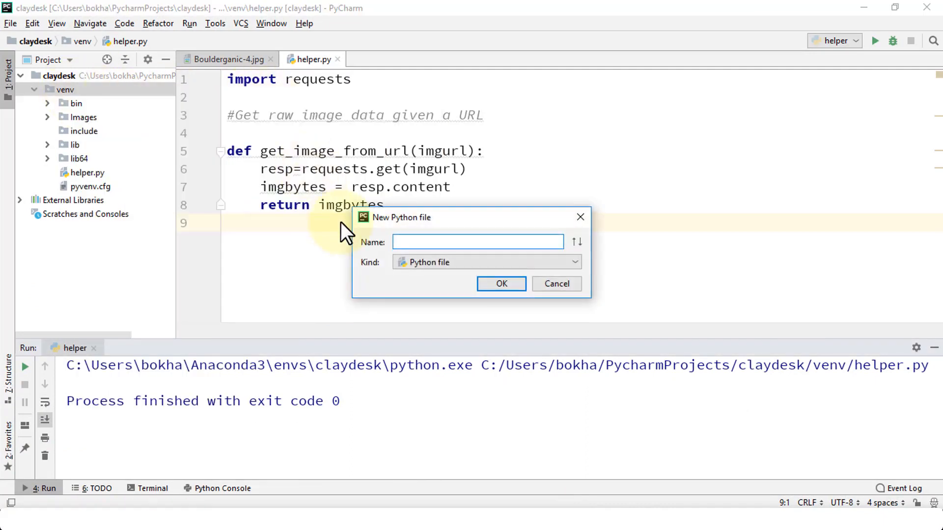
pyautogui.write('labels')
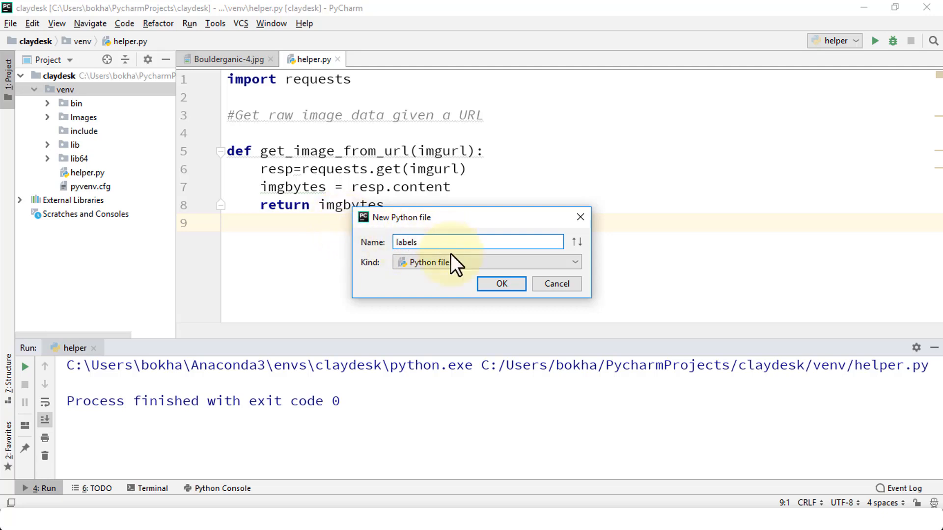
# Step: Confirm creating labels.py and write 'import boto3' as its first line
pyautogui.click(501, 283)
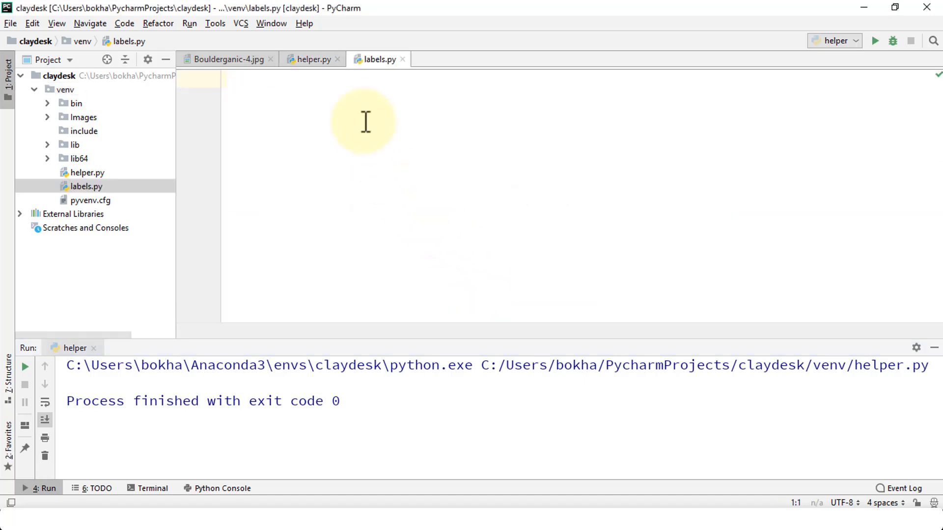
pyautogui.moveTo(361, 157)
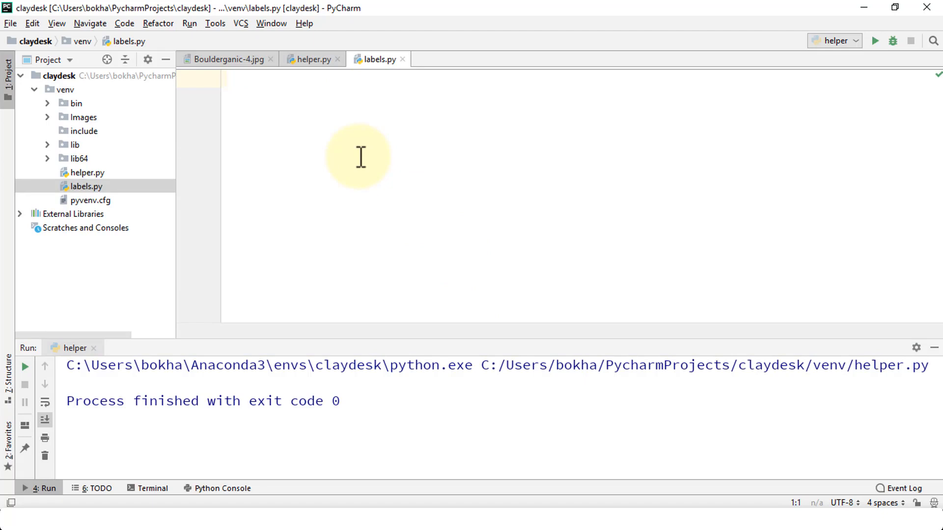
pyautogui.write('import')
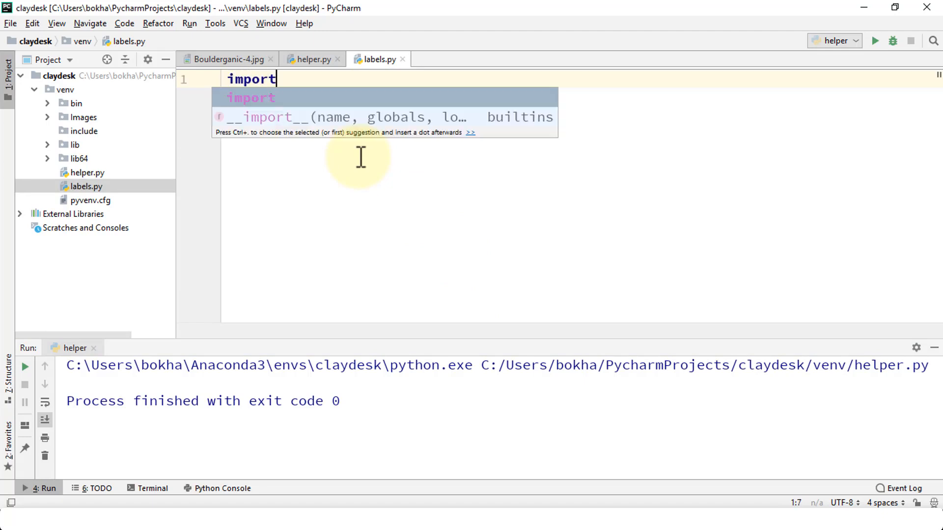
pyautogui.write('b')
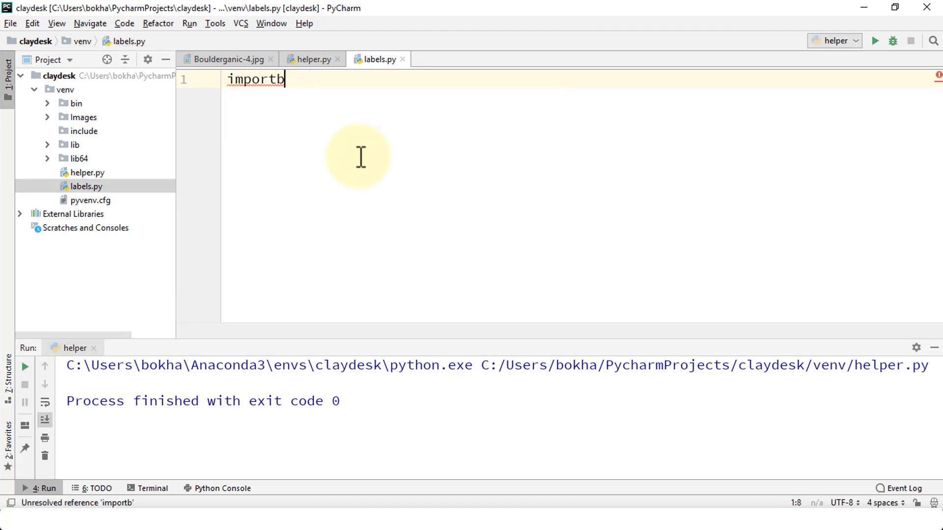
pyautogui.write('boto3')
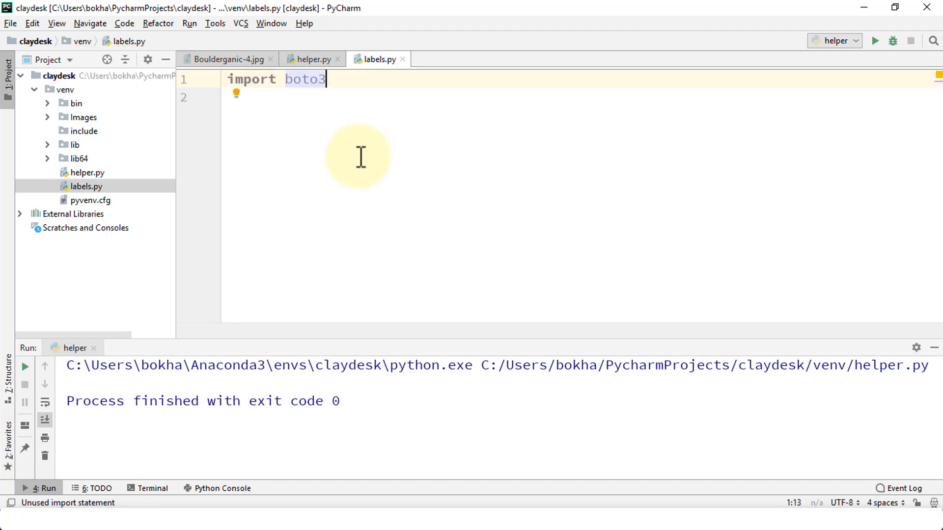
pyautogui.click(7, 8)
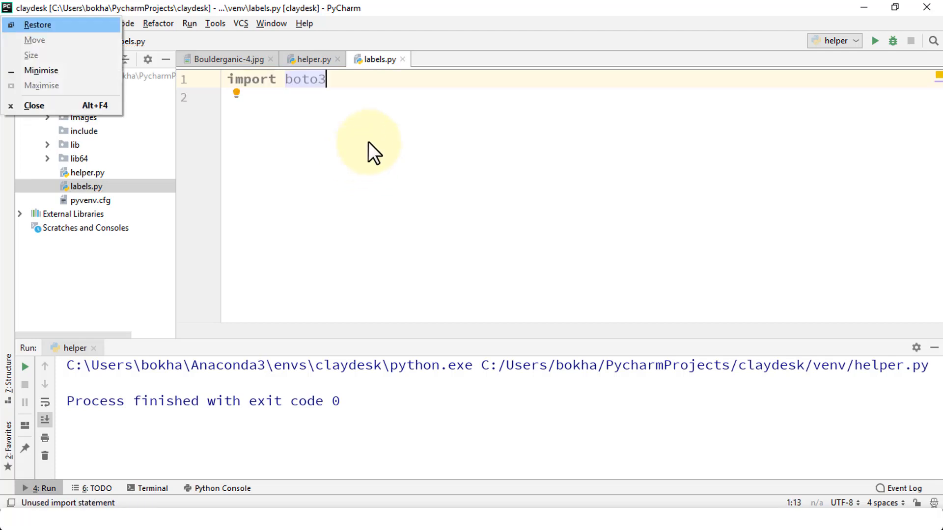
pyautogui.click(356, 97)
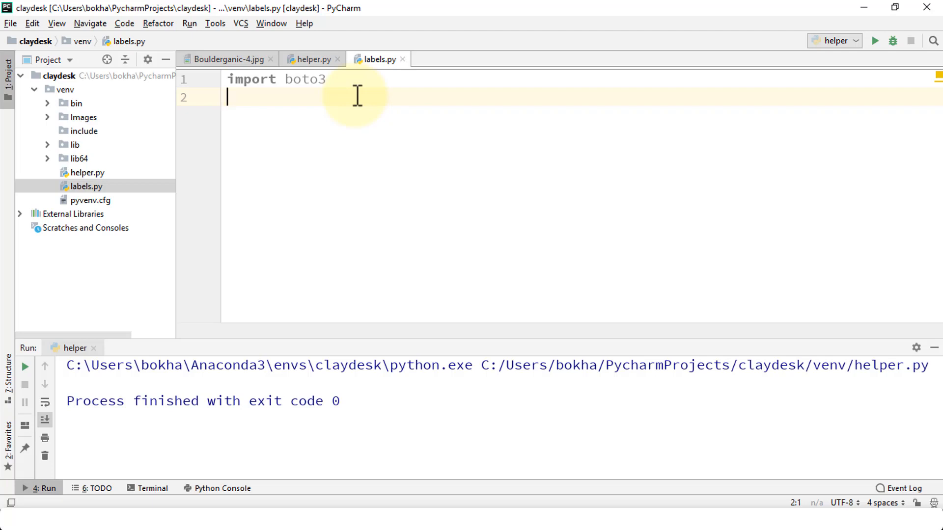
# Step: Add pprint and helper imports, client = boto3.client('rekognition'), and an empty imgurl string
pyautogui.write('from')
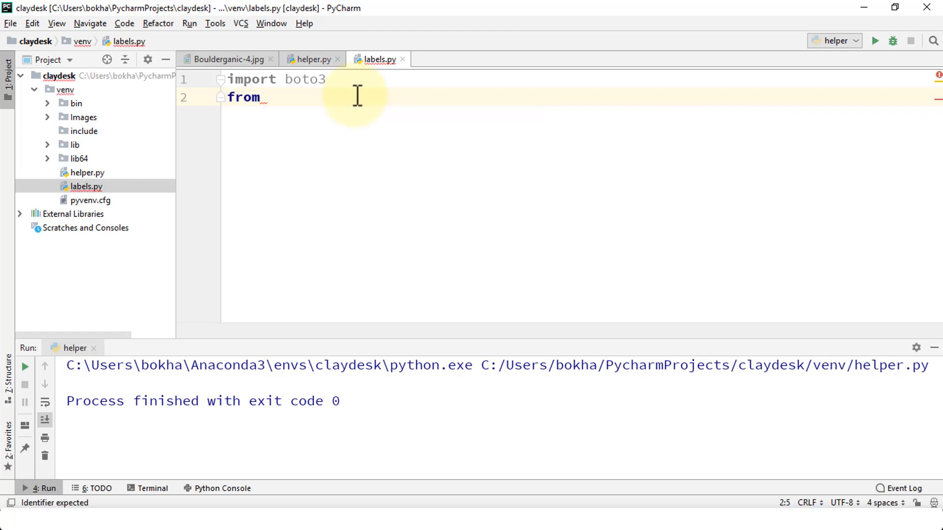
pyautogui.write('pprint import pprint')
pyautogui.write('client = boto')
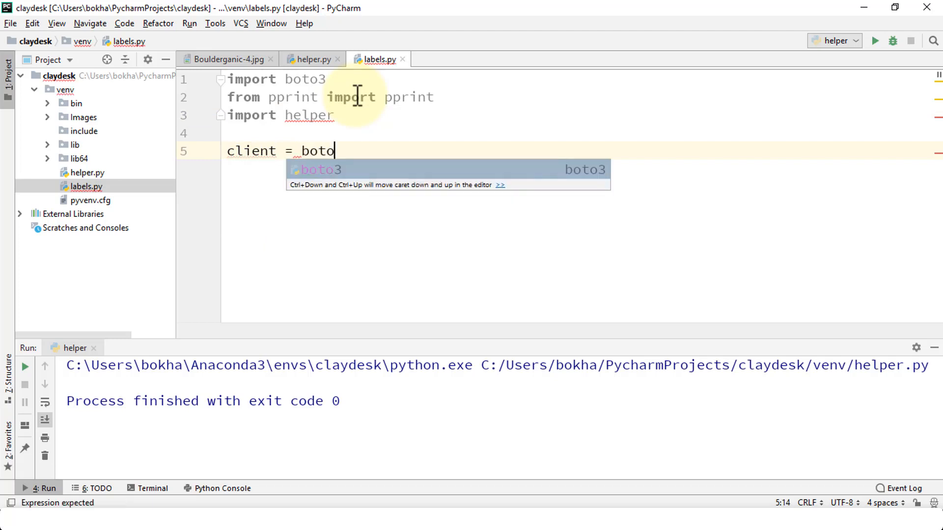
pyautogui.write('3.client()')
pyautogui.write('im')
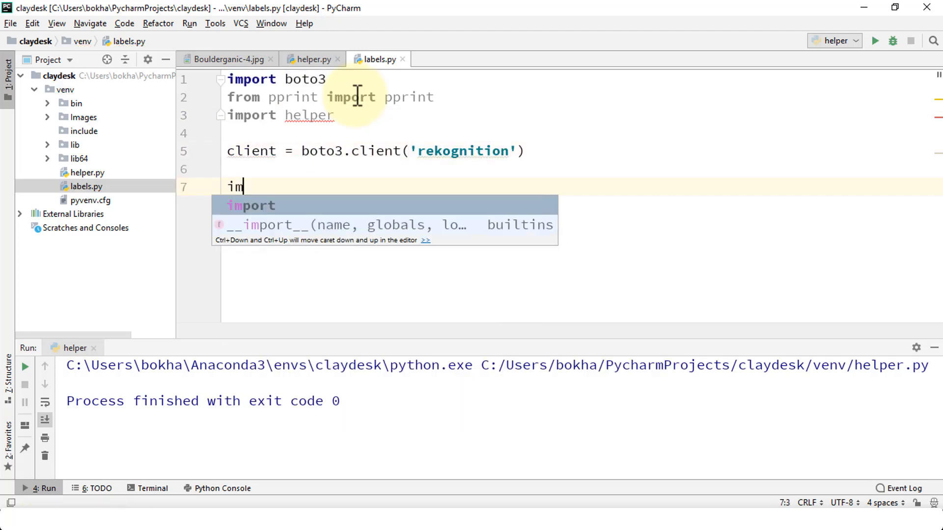
pyautogui.write('gurl =')
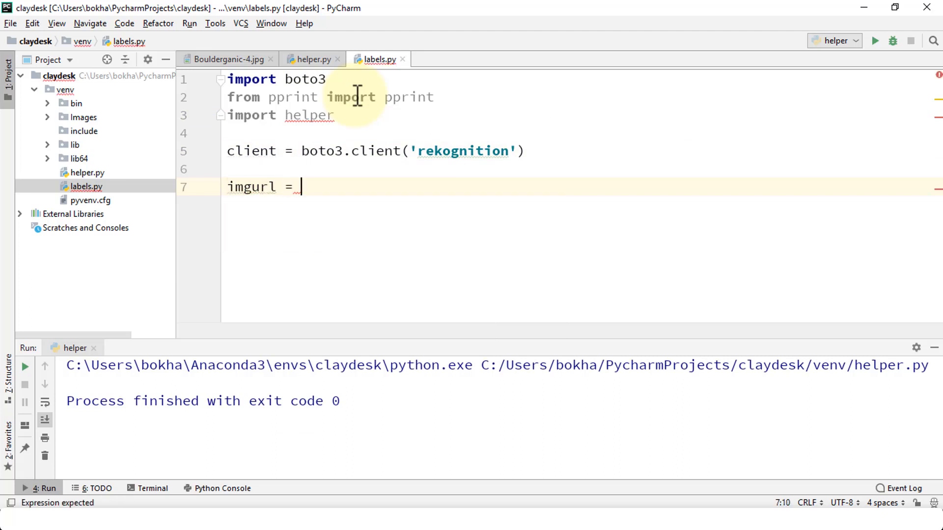
pyautogui.write("'")
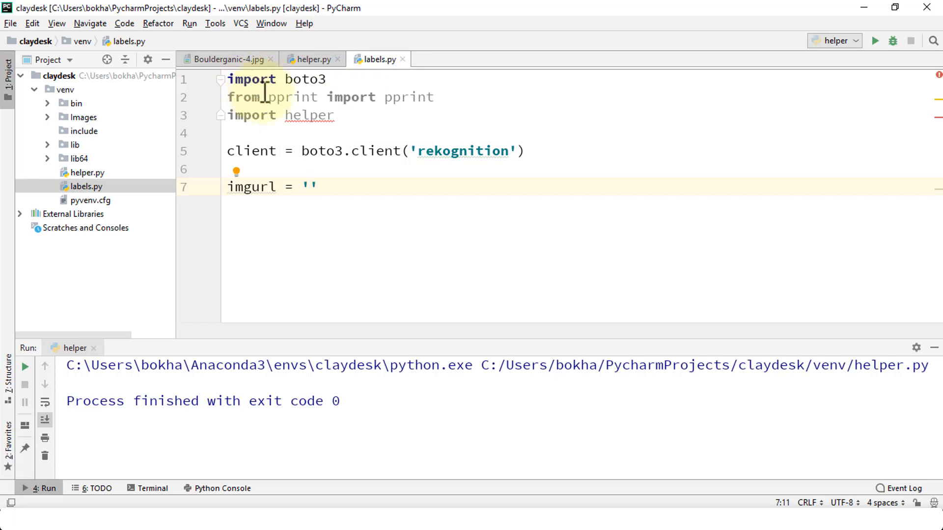
pyautogui.moveTo(428, 151)
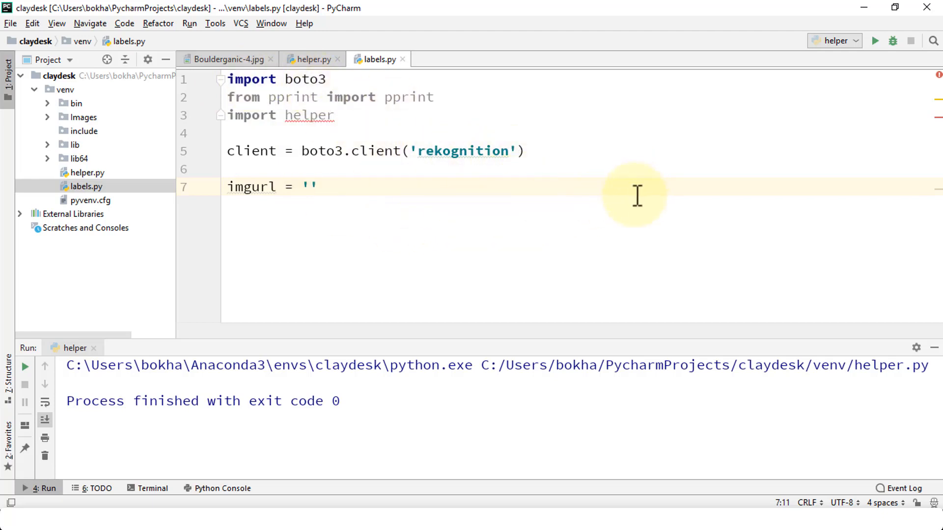
pyautogui.moveTo(845, 12)
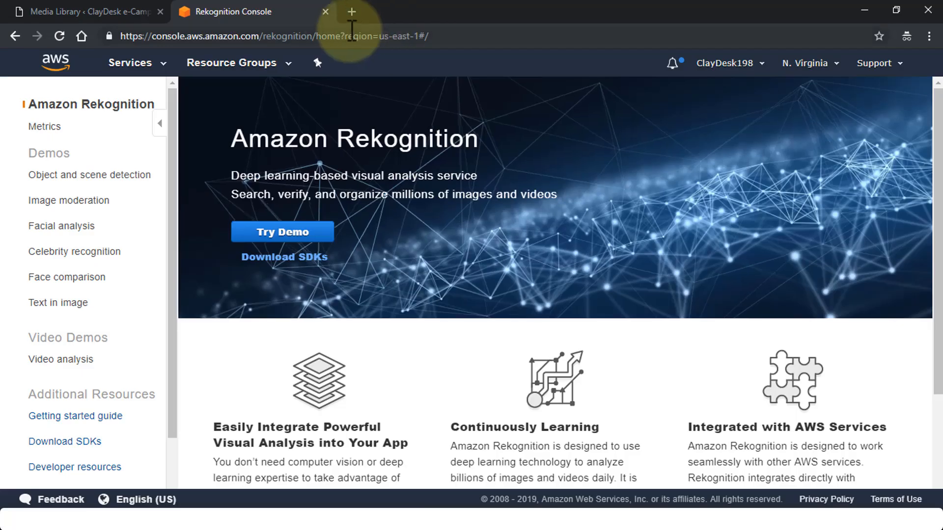
# Step: Show the outdoor-exercise.jpg attachment details and URL in the WordPress Media Library
pyautogui.click(84, 11)
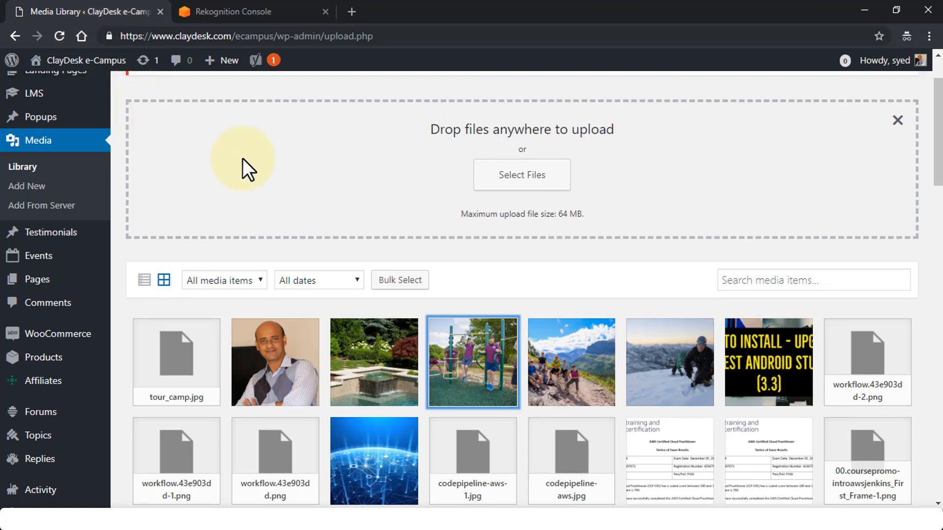
pyautogui.scroll(-3)
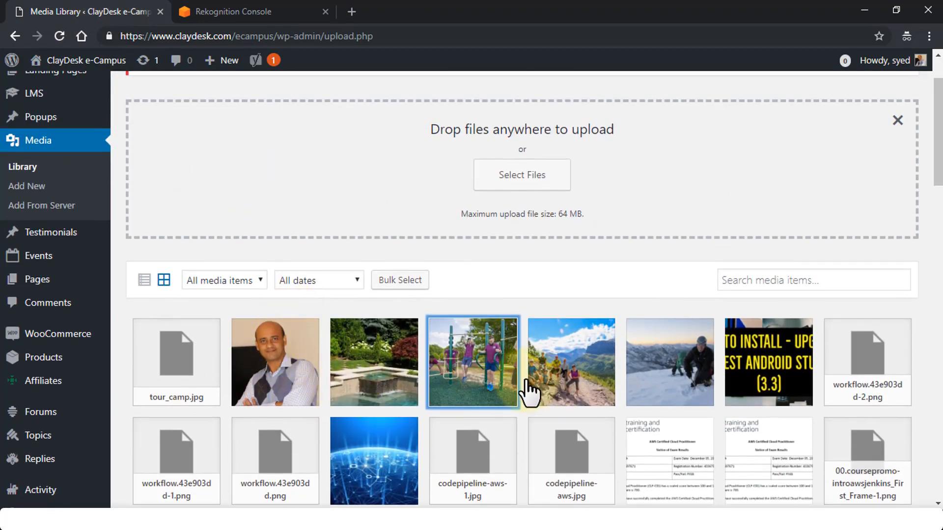
pyautogui.click(473, 362)
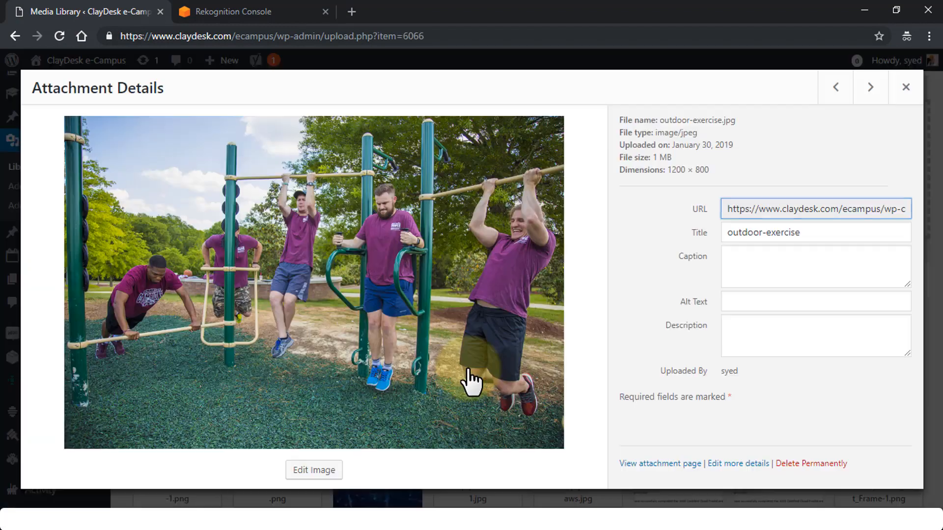
pyautogui.moveTo(277, 310)
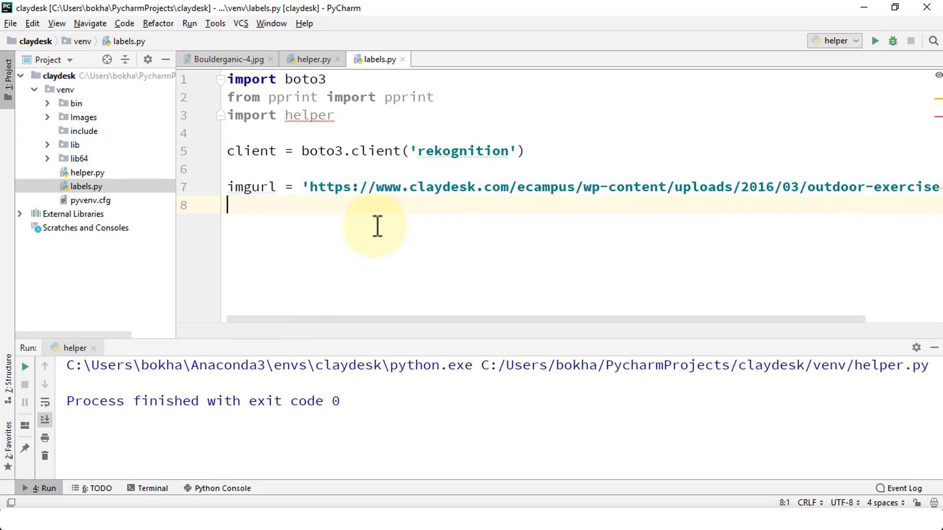
# Step: Add an imgbytes line fetching the image bytes via helper.get_image_from_url
pyautogui.write('img')
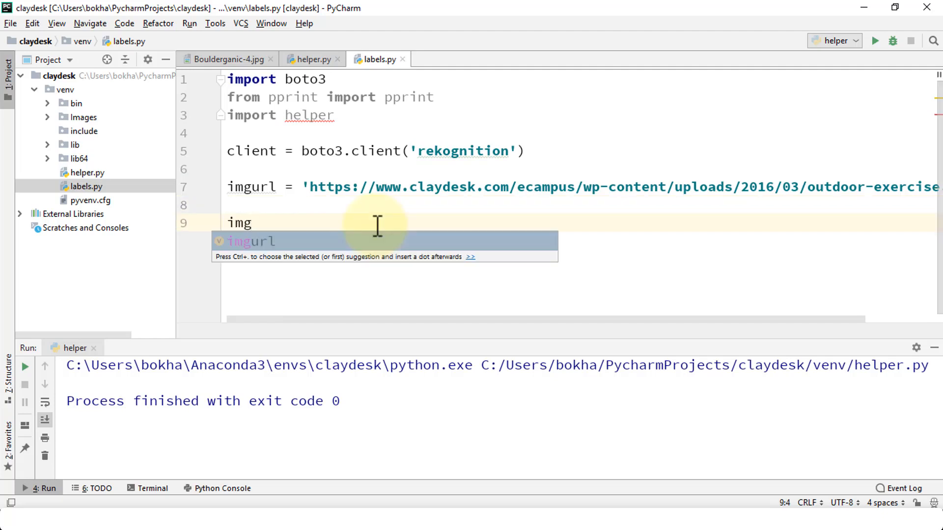
pyautogui.write('bytes = _he')
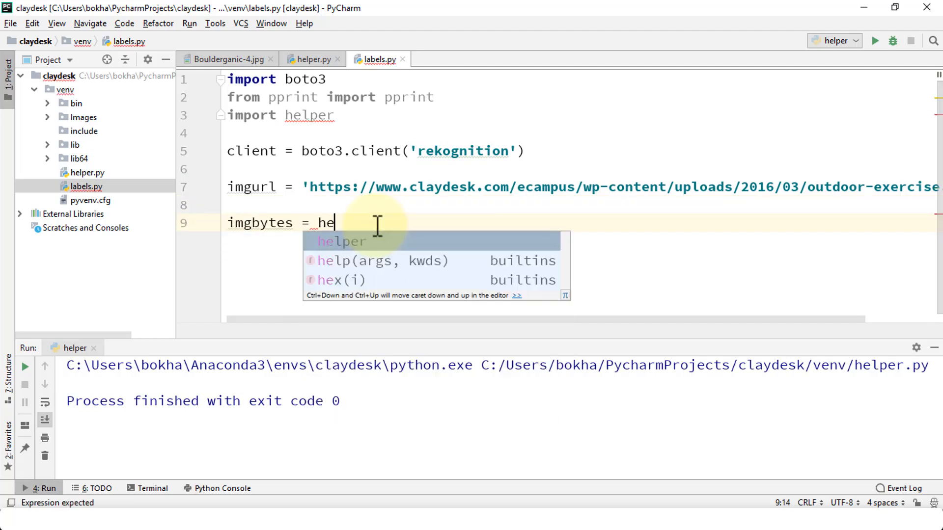
pyautogui.write('lper.get_')
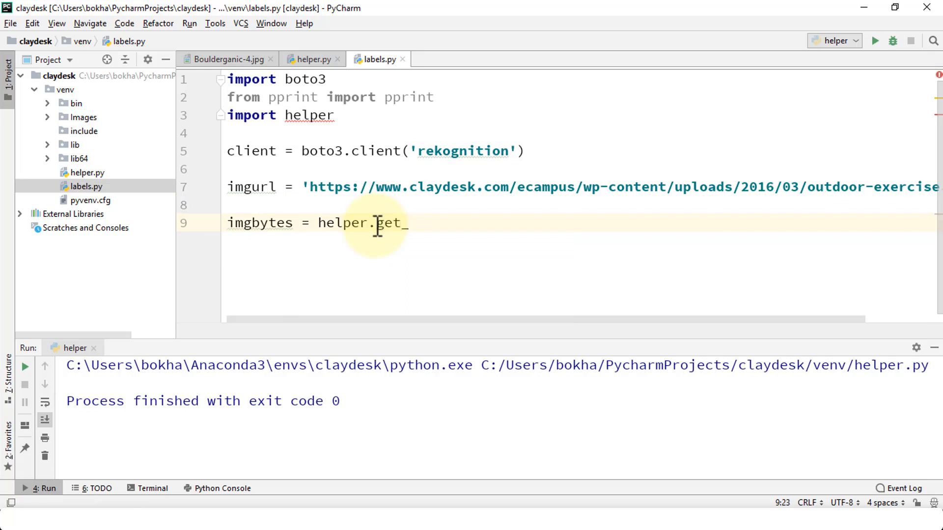
pyautogui.write('image_from_url(imgurl')
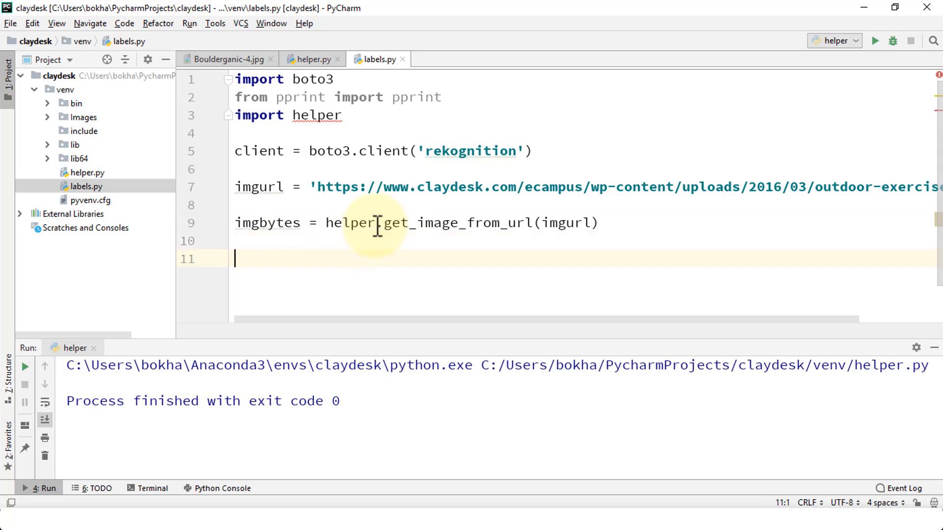
# Step: Store client.detect_labels(Image={'Bytes': imgbytes}) in result for pretty-printing
pyautogui.write('r')
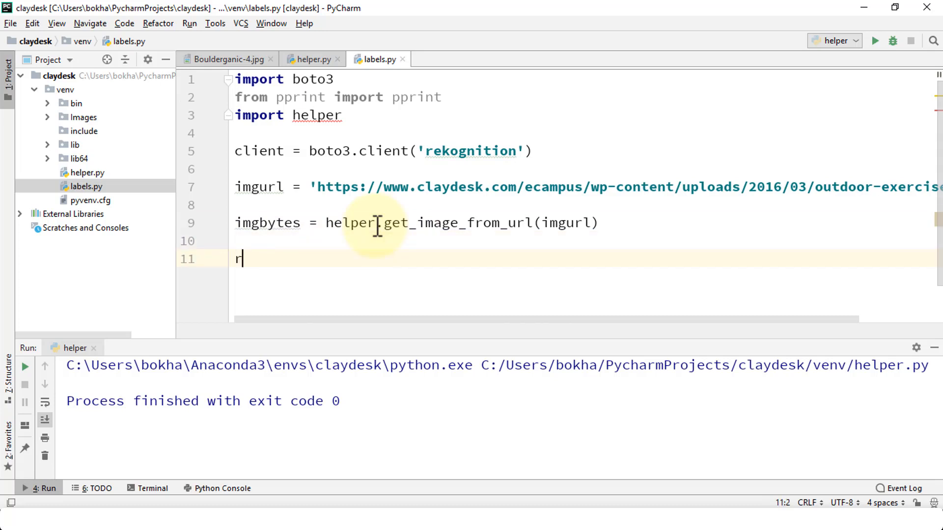
pyautogui.write('esult = client.')
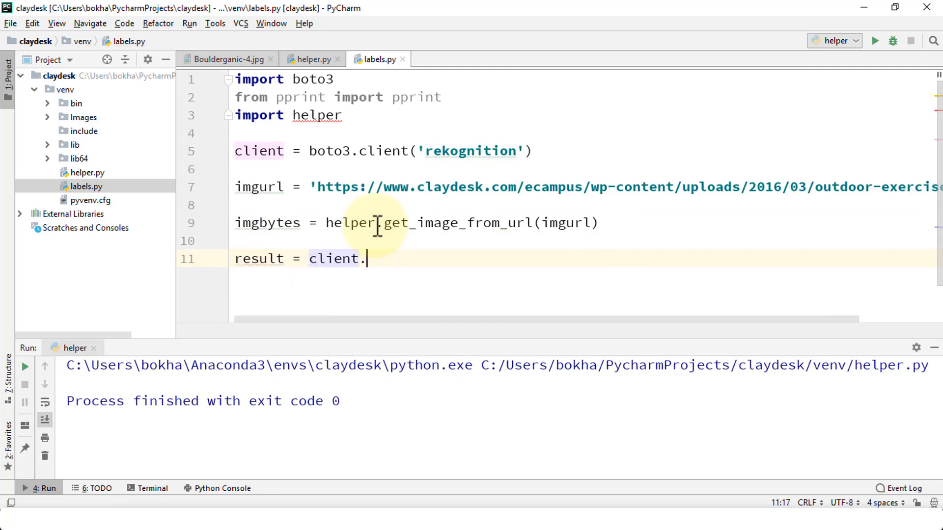
pyautogui.write('detect_labels')
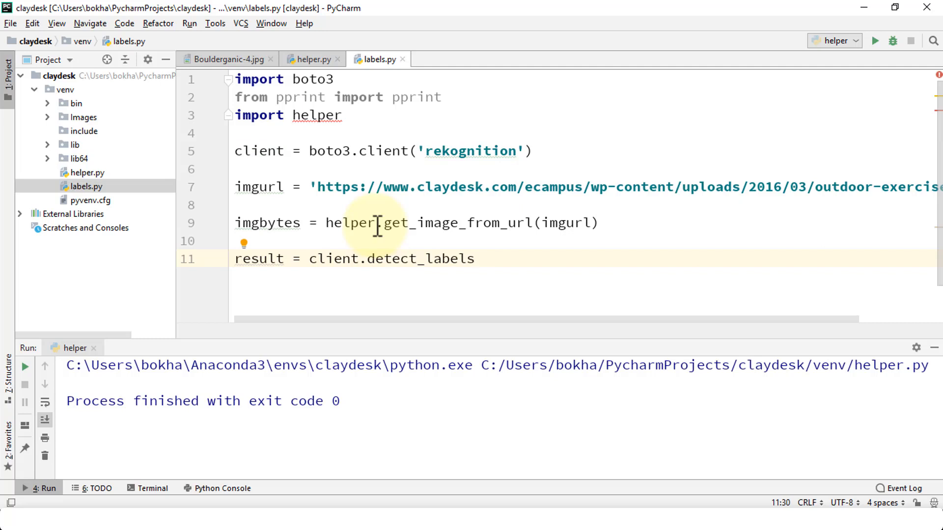
pyautogui.write('(Image')
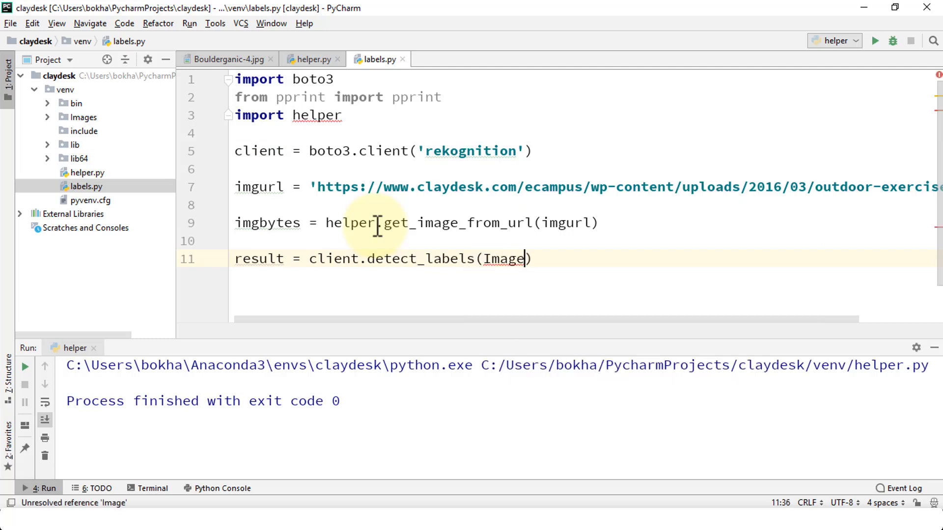
pyautogui.write('=')
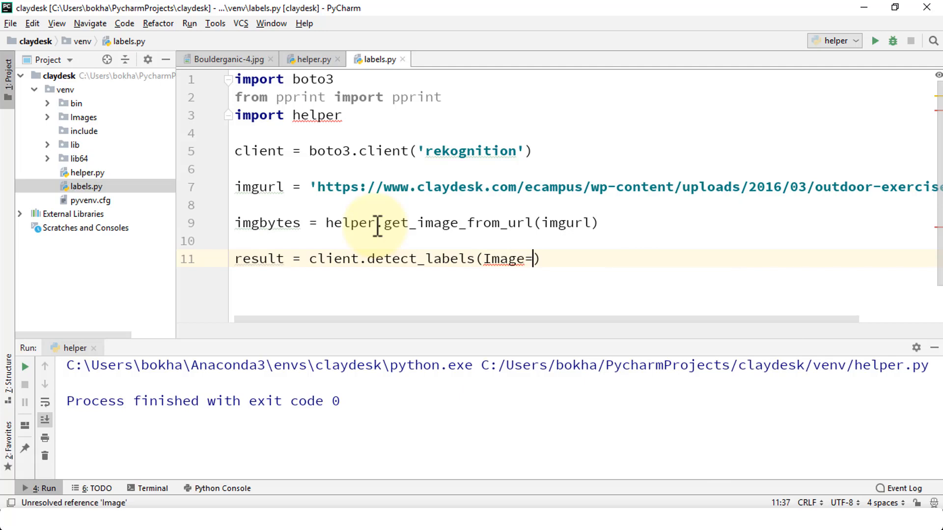
pyautogui.write("{'By'")
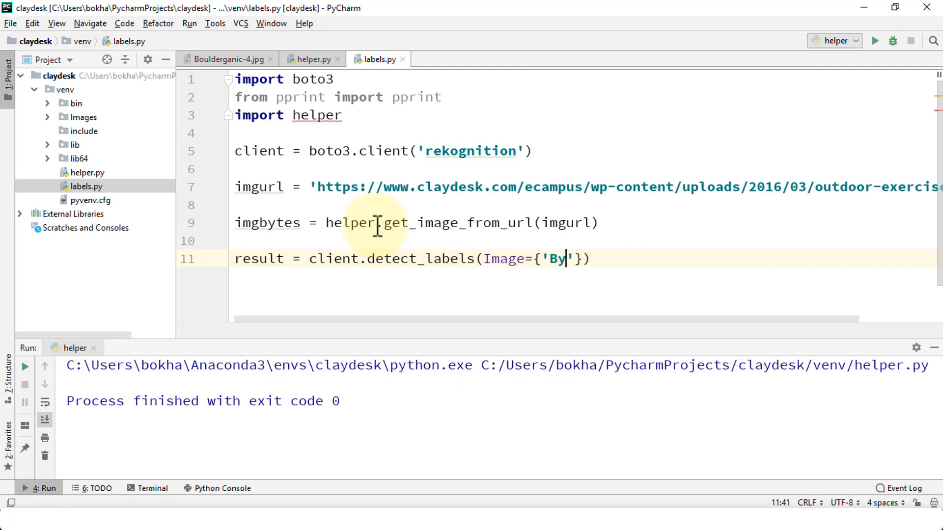
pyautogui.write('tes')
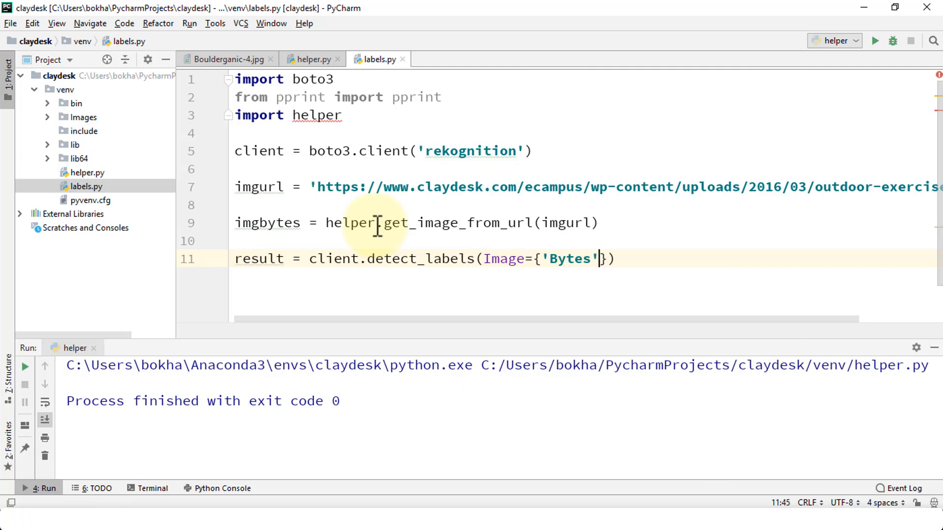
pyautogui.write(': imgbytes')
pyautogui.write('pprint(result)')
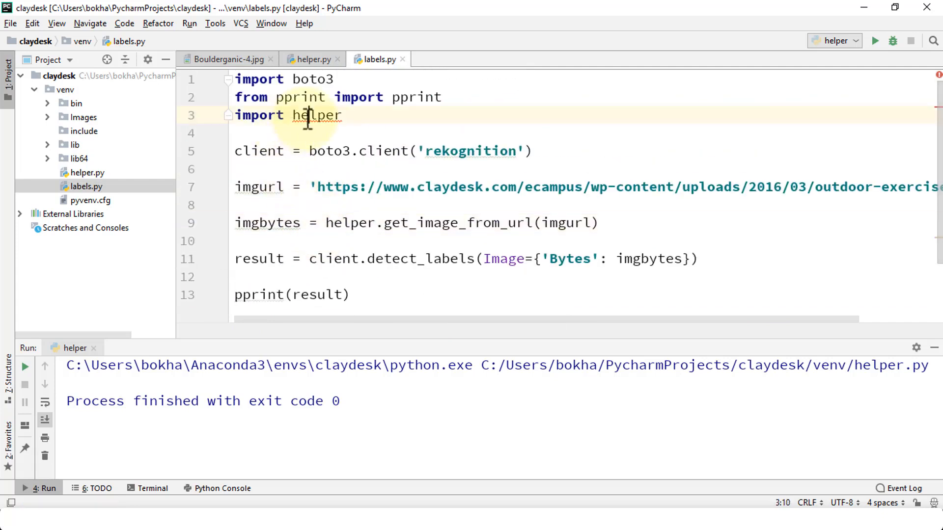
# Step: Rename helper.py to helper_img.py and point labels.py's import and call at helper_img
pyautogui.click(317, 115)
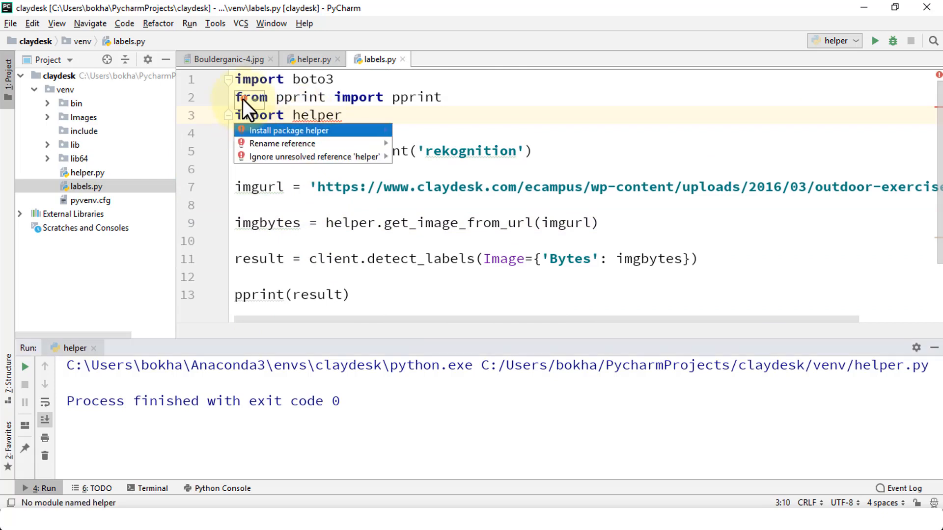
pyautogui.moveTo(258, 137)
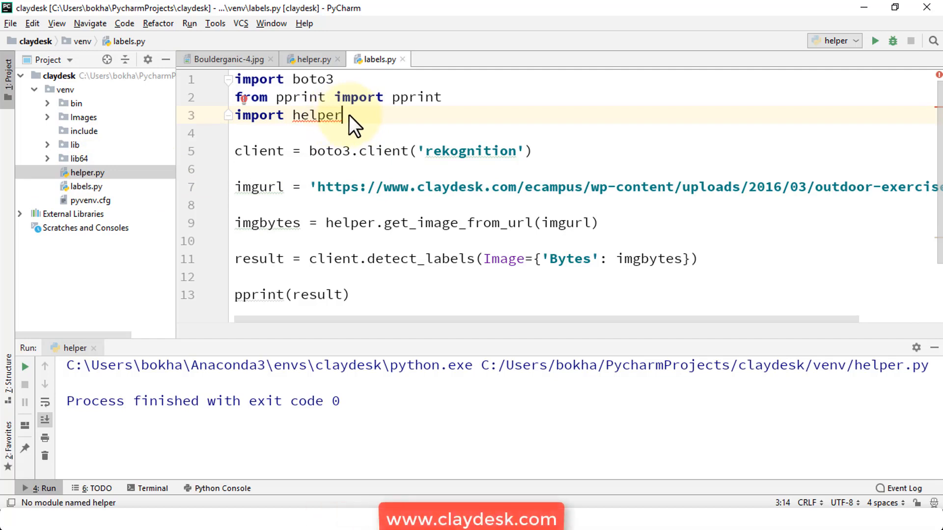
pyautogui.write('_img')
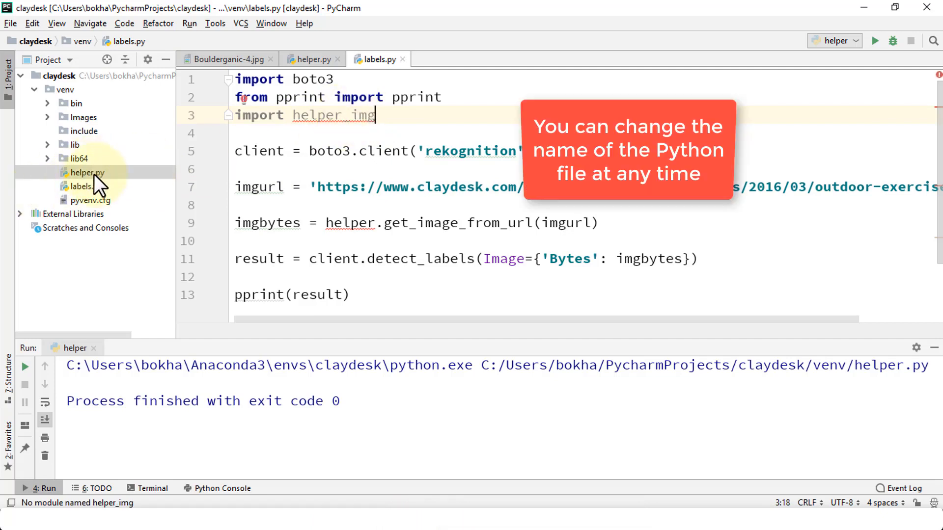
pyautogui.rightClick(83, 173)
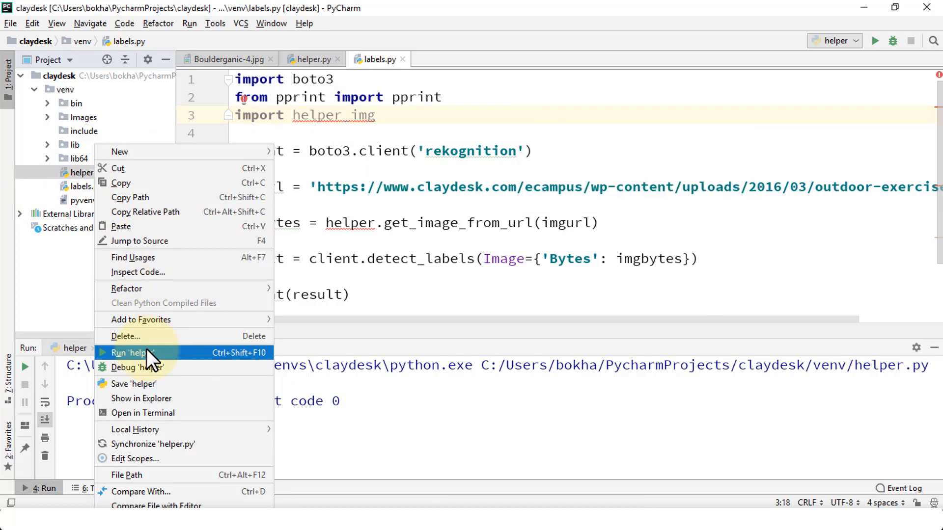
pyautogui.moveTo(126, 289)
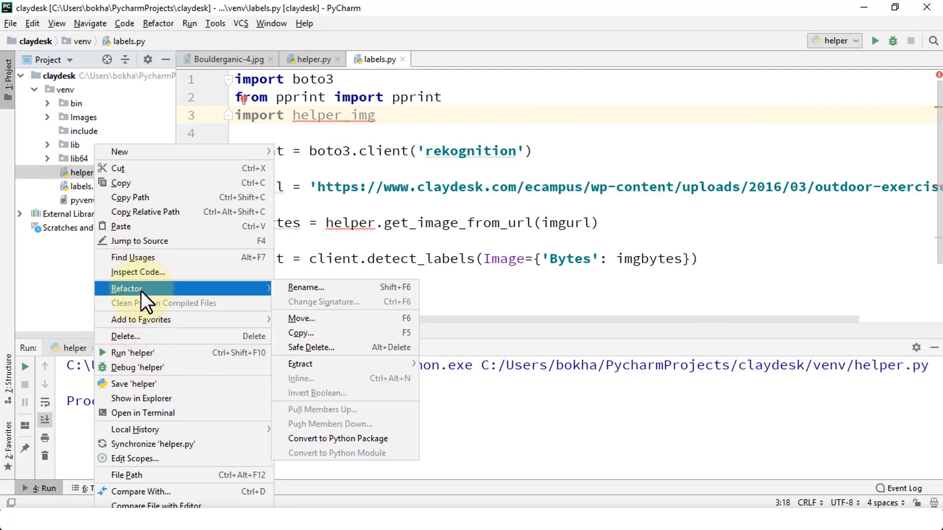
pyautogui.moveTo(316, 292)
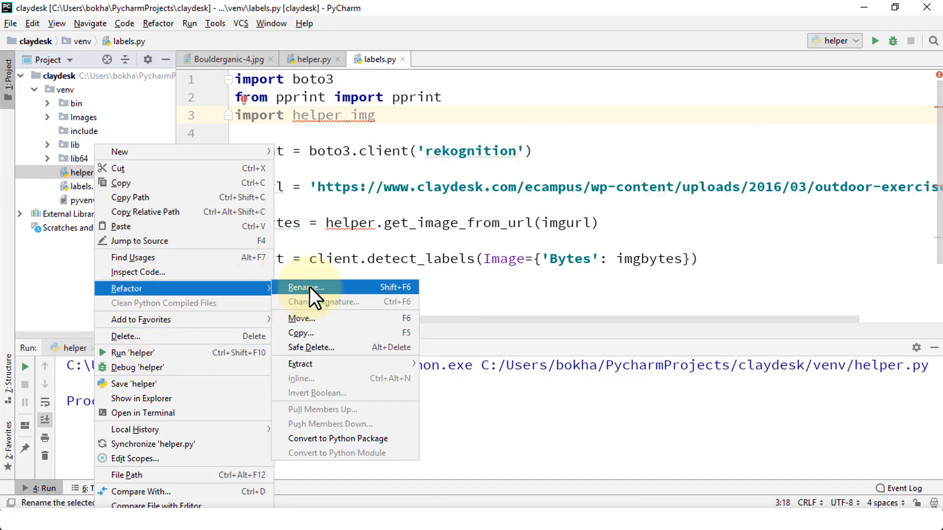
pyautogui.click(306, 287)
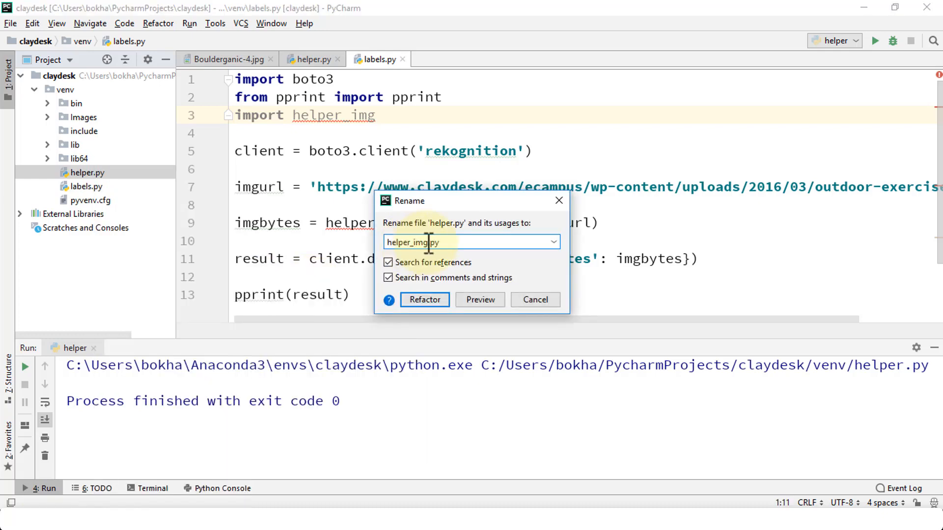
pyautogui.click(423, 300)
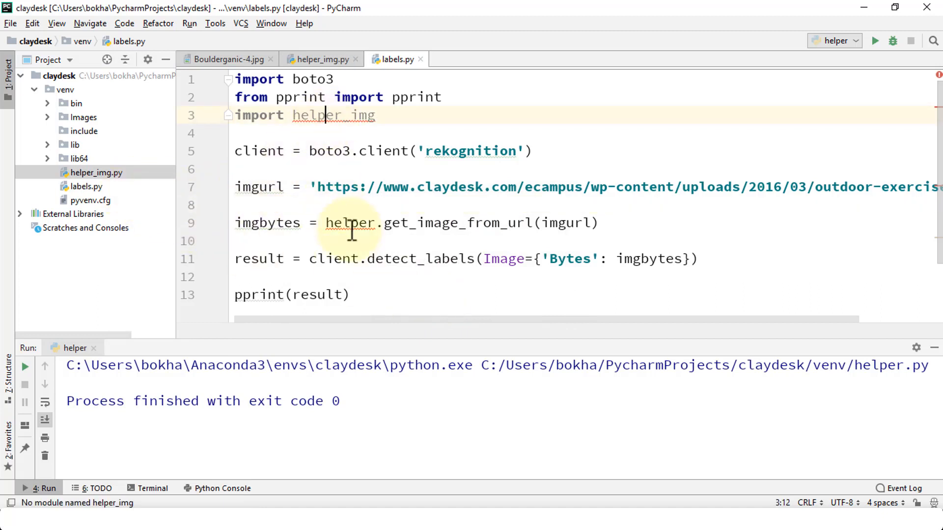
pyautogui.click(421, 223)
pyautogui.write('_img')
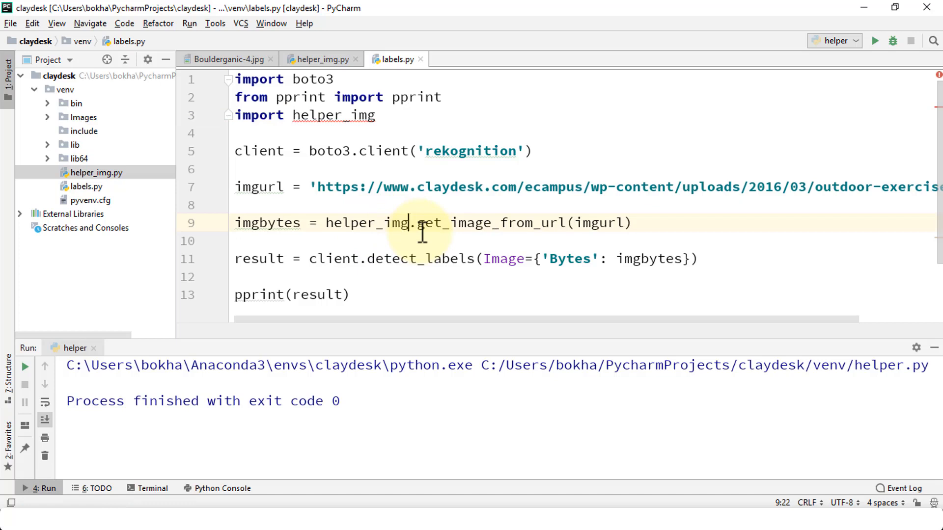
pyautogui.click(396, 259)
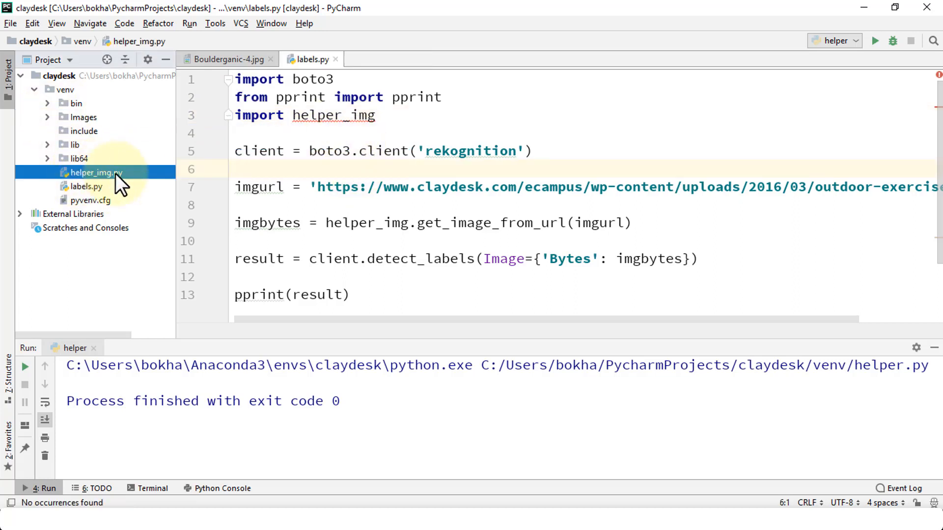
pyautogui.moveTo(111, 186)
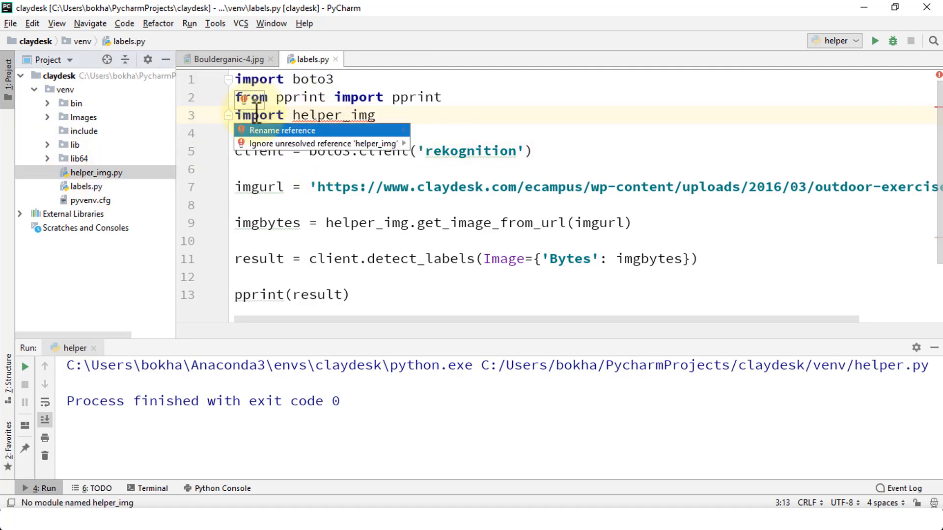
pyautogui.moveTo(271, 143)
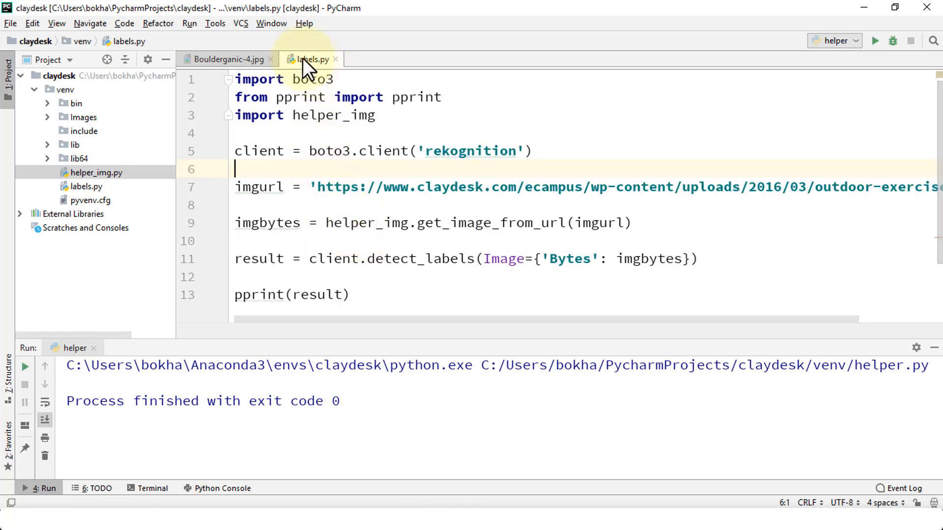
# Step: Open the Run menu to execute labels.py
pyautogui.click(189, 23)
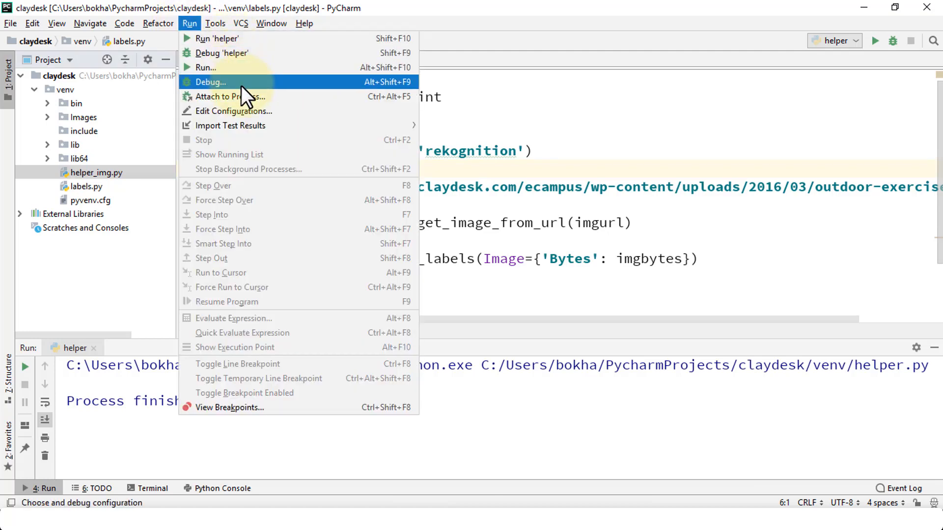
pyautogui.moveTo(214, 38)
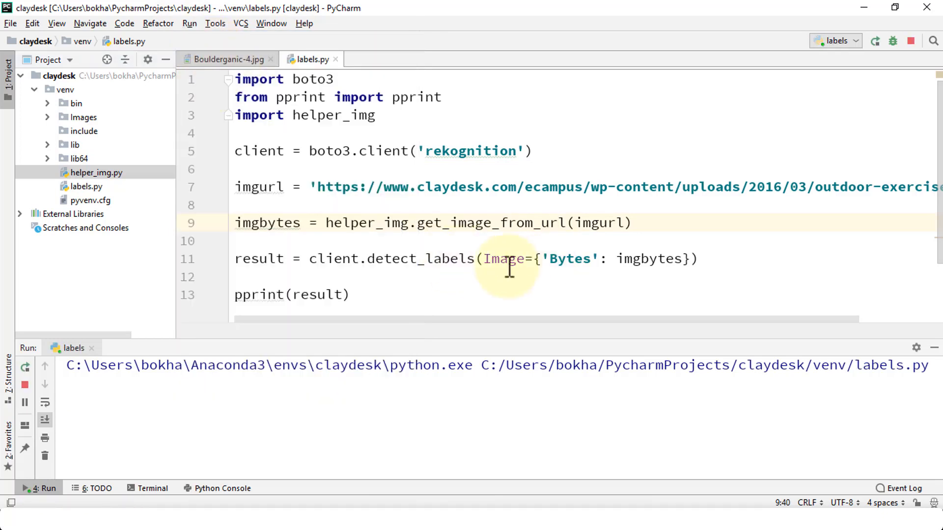
pyautogui.moveTo(520, 186)
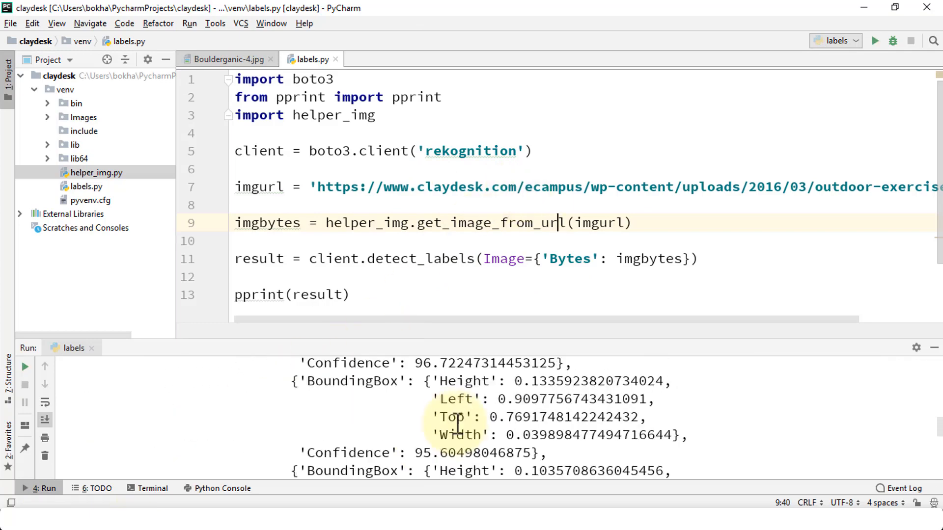
pyautogui.click(875, 41)
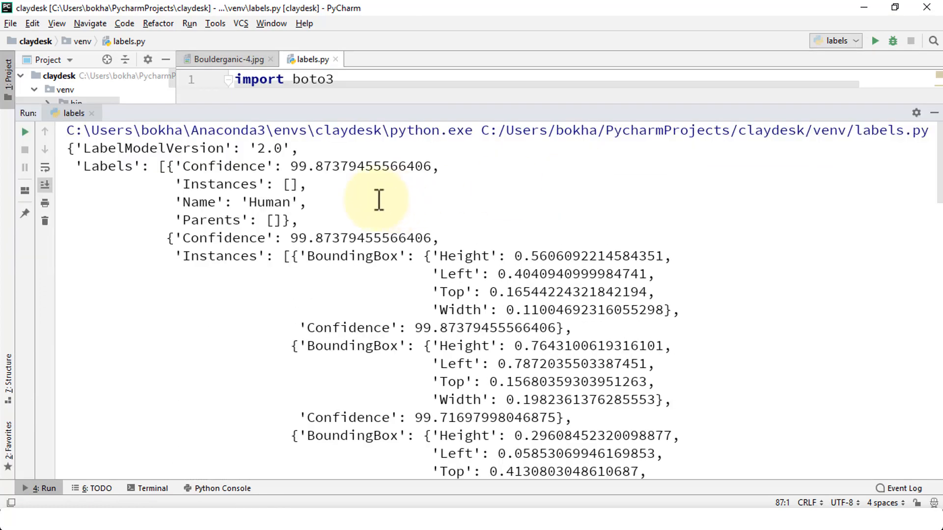
pyautogui.doubleClick(107, 166)
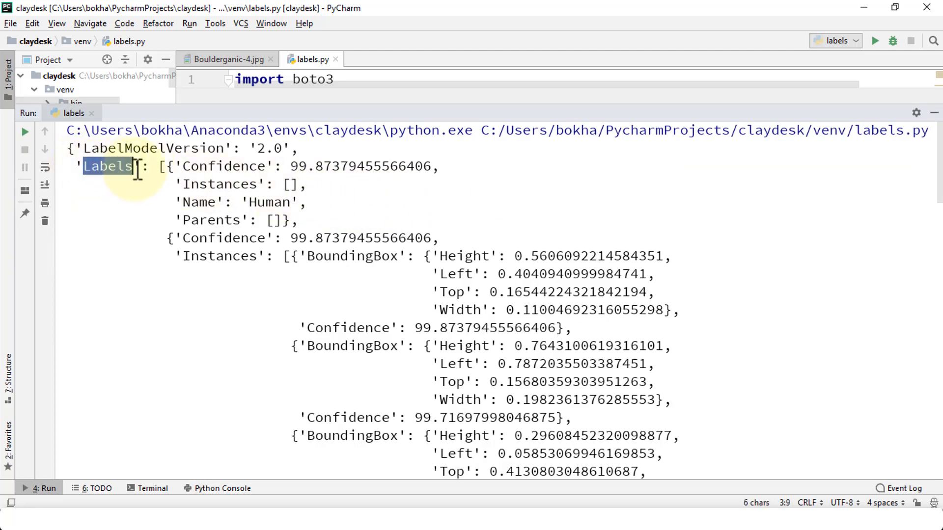
pyautogui.moveTo(236, 187)
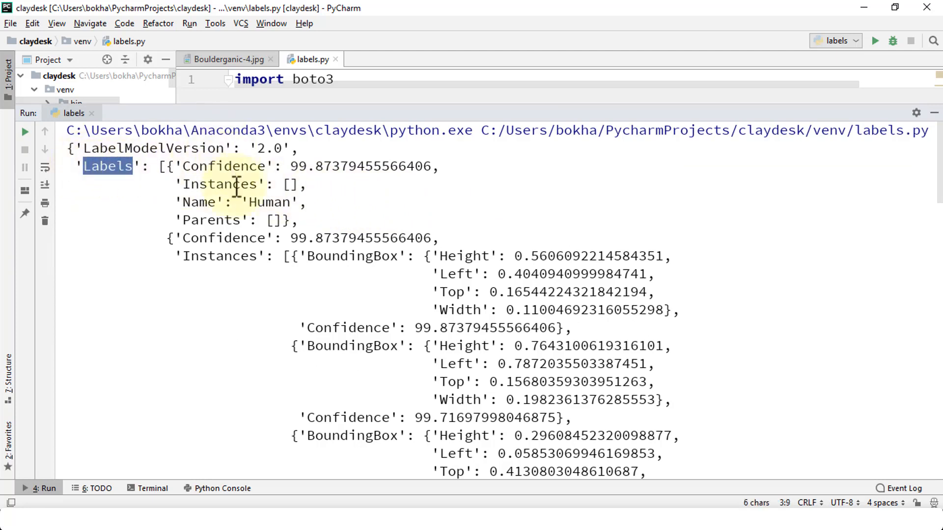
pyautogui.moveTo(240, 167)
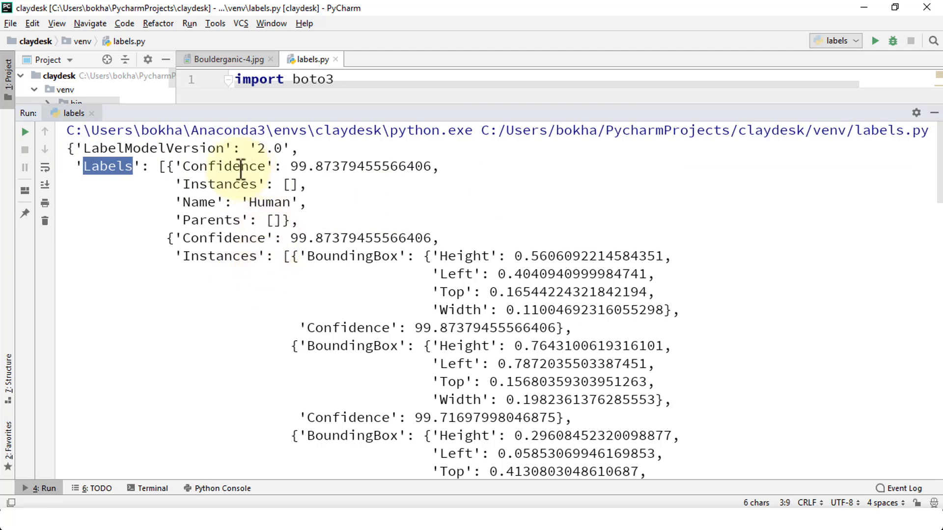
pyautogui.moveTo(291, 166)
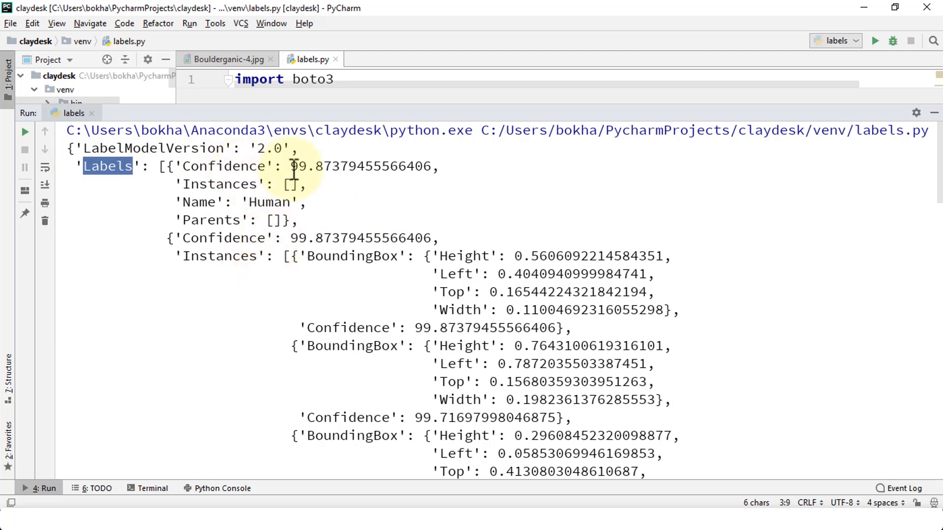
pyautogui.moveTo(318, 166)
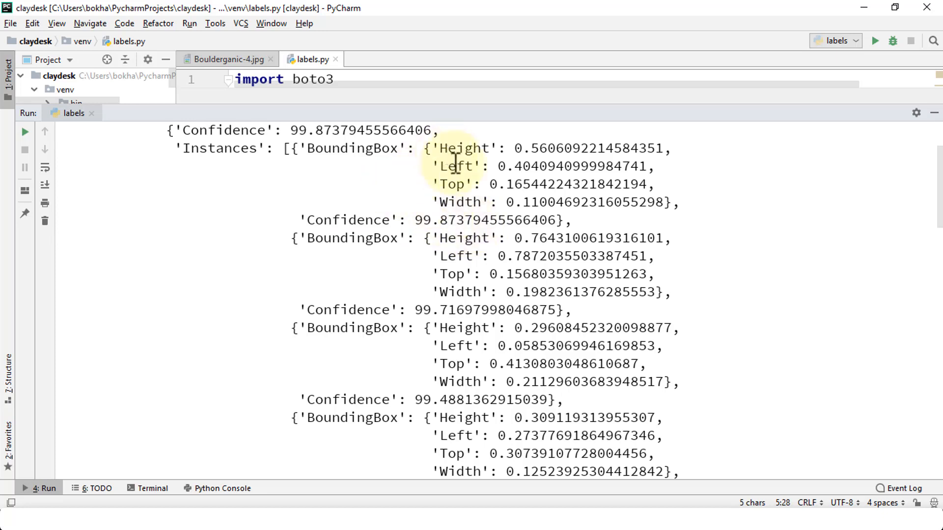
pyautogui.moveTo(429, 162)
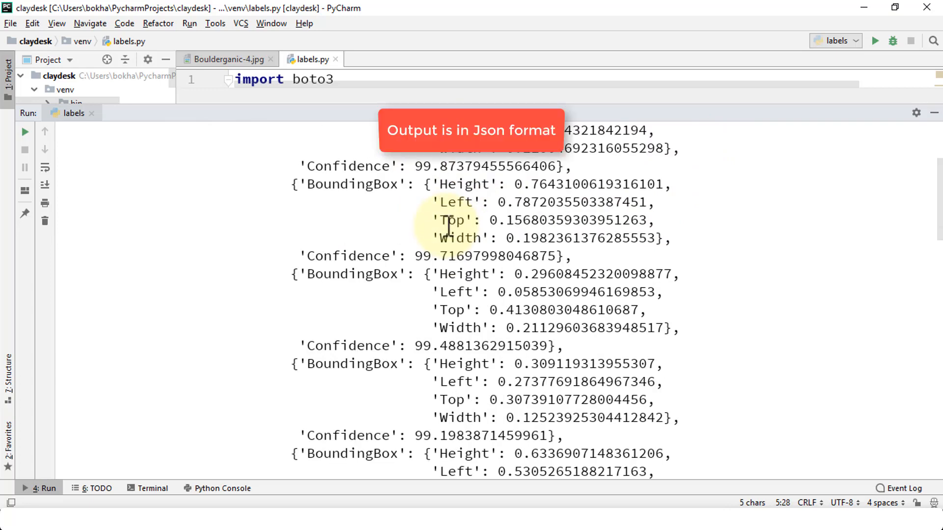
pyautogui.scroll(-3)
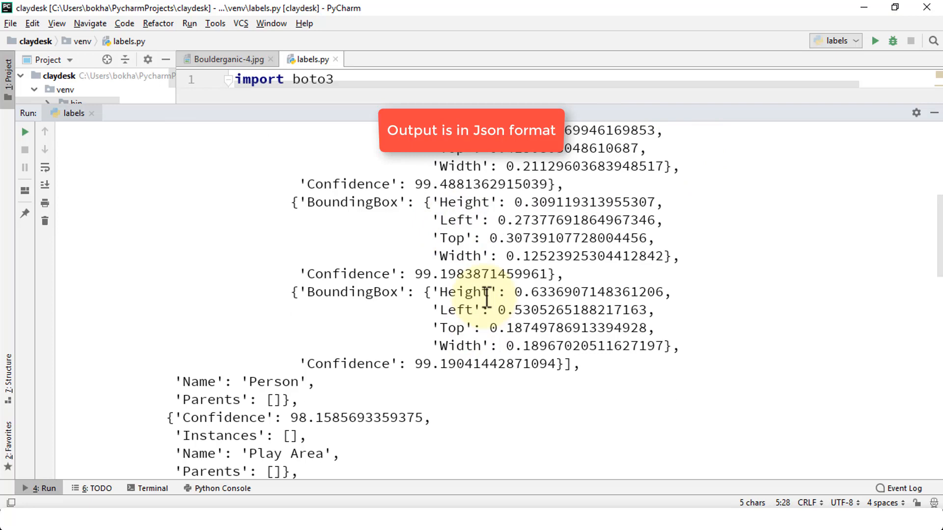
pyautogui.scroll(-3)
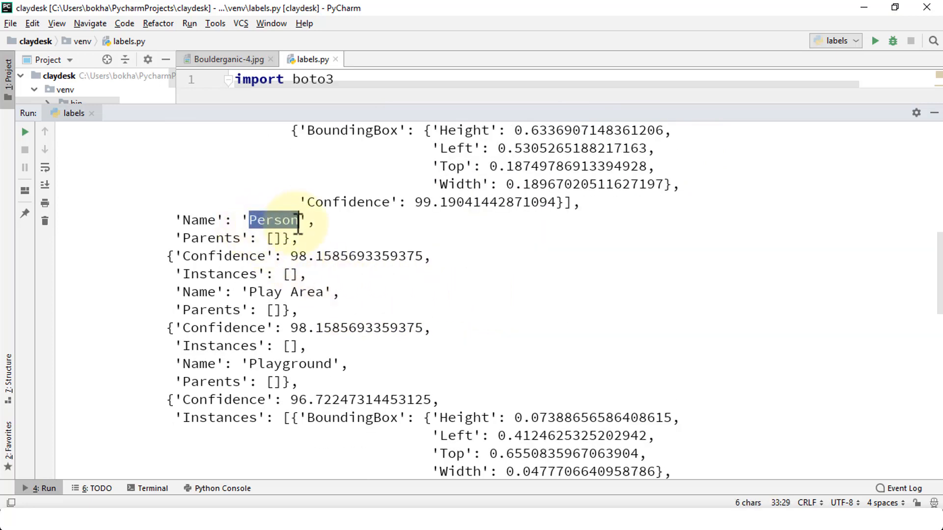
pyautogui.scroll(-3)
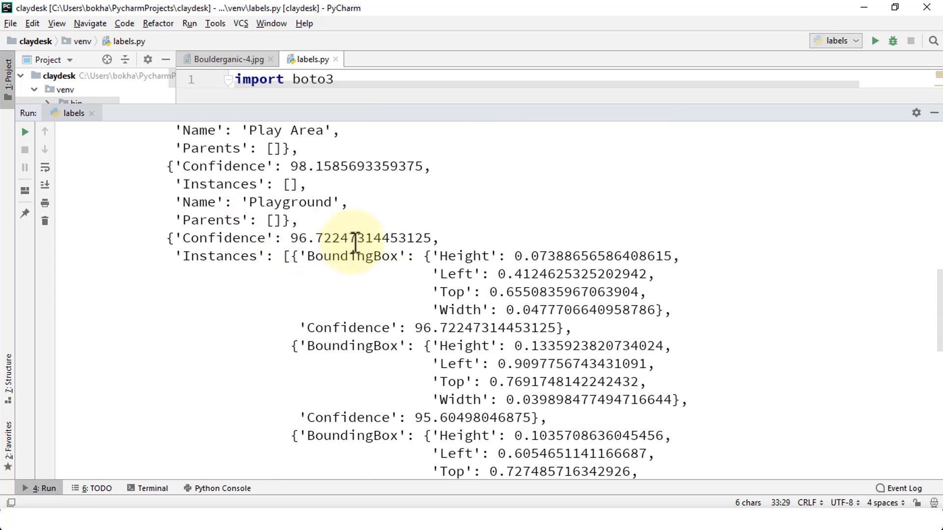
pyautogui.doubleClick(288, 202)
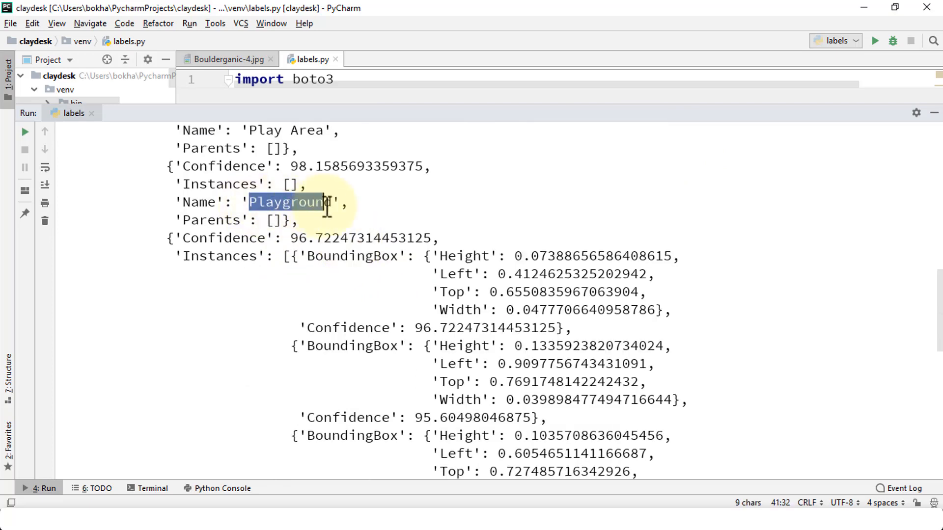
pyautogui.scroll(-3)
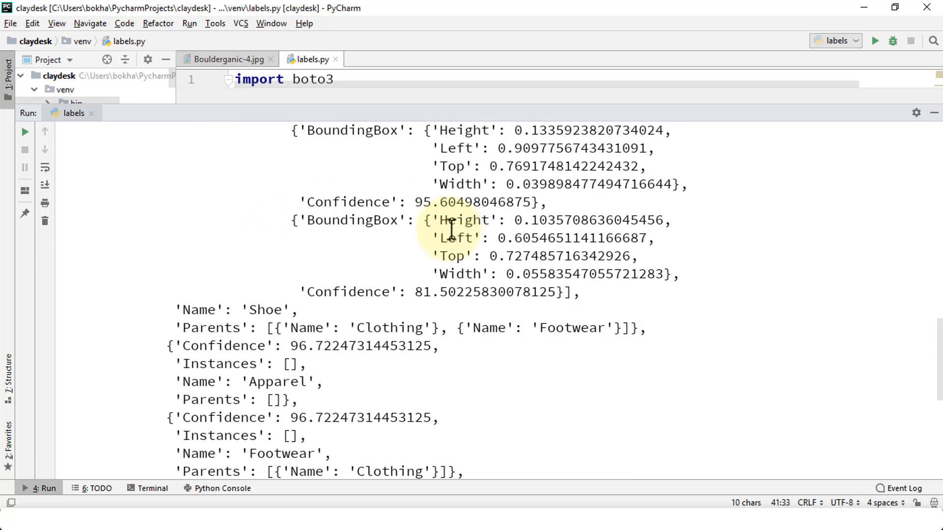
pyautogui.doubleClick(265, 310)
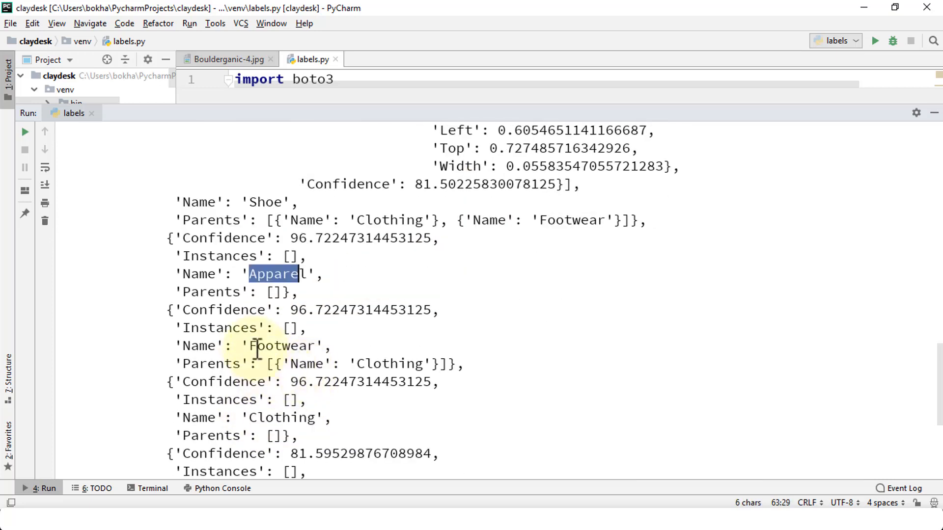
pyautogui.scroll(-3)
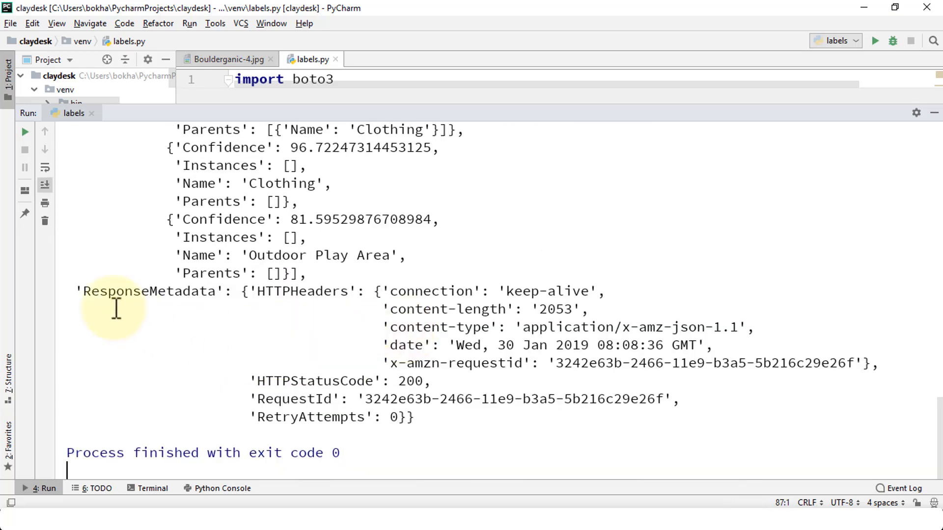
pyautogui.moveTo(337, 331)
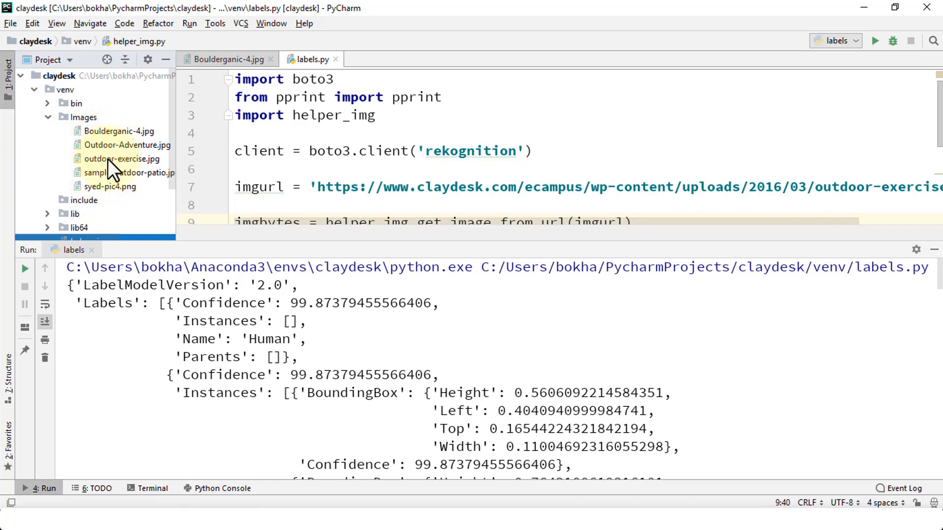
# Step: Open outdoor-exercise.jpg and highlight labels like 'Outdoor Play Area' in the run output
pyautogui.doubleClick(121, 158)
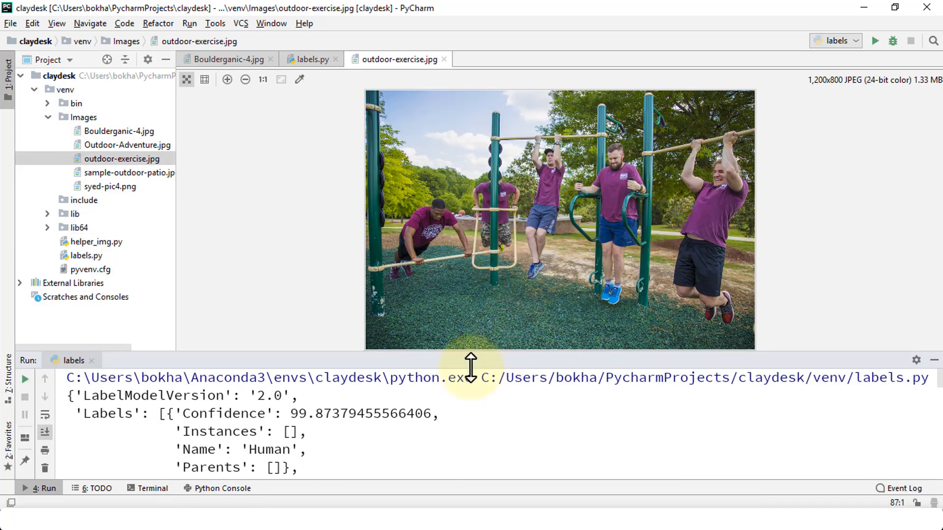
pyautogui.moveTo(504, 336)
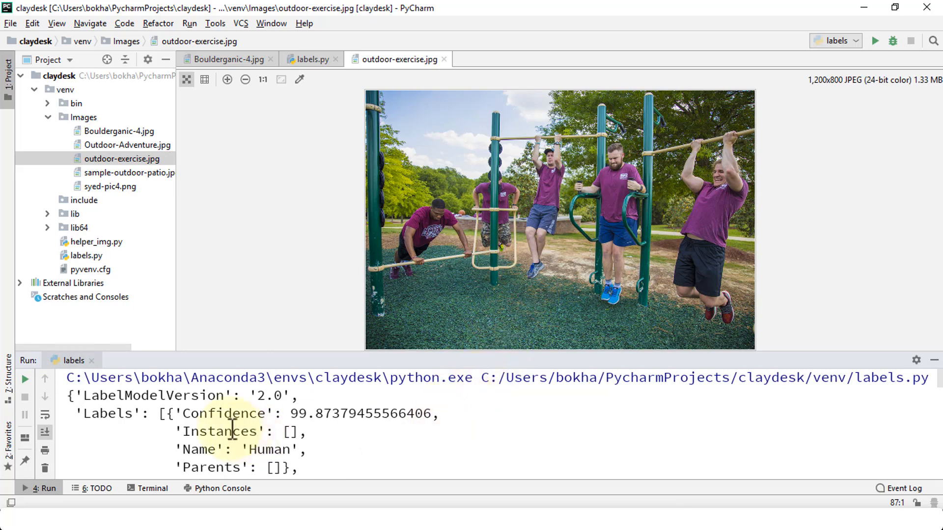
pyautogui.doubleClick(267, 396)
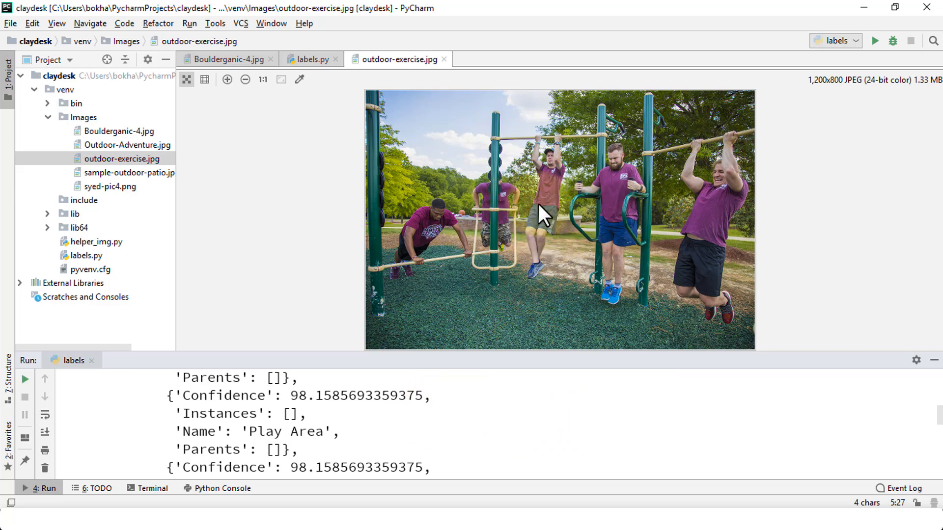
pyautogui.moveTo(533, 244)
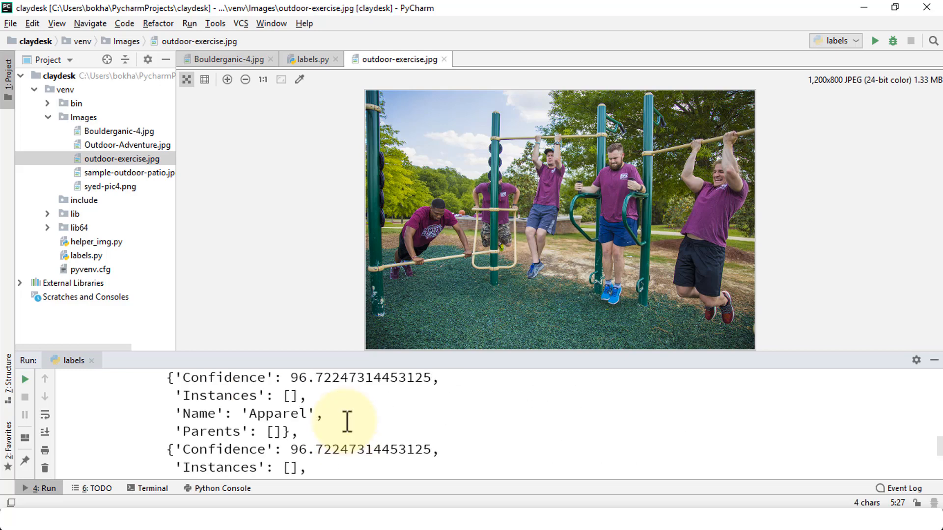
pyautogui.doubleClick(281, 413)
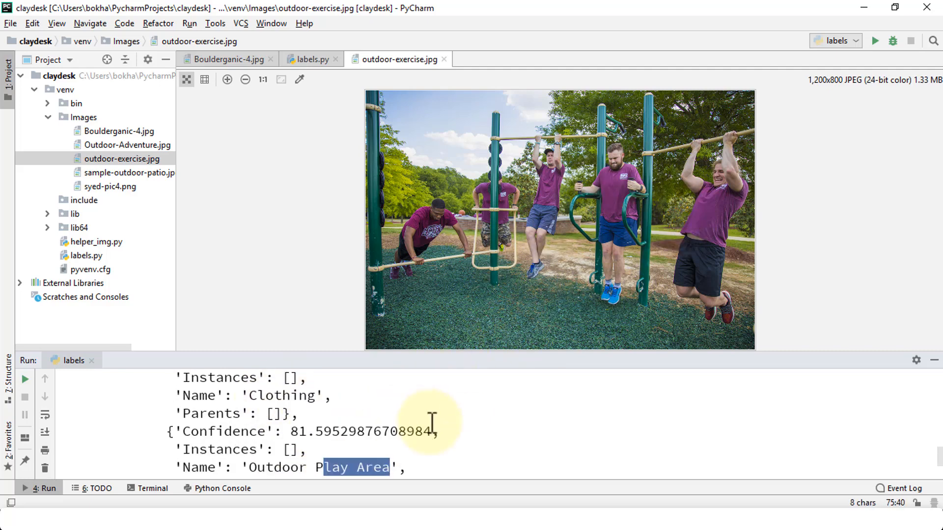
pyautogui.moveTo(477, 320)
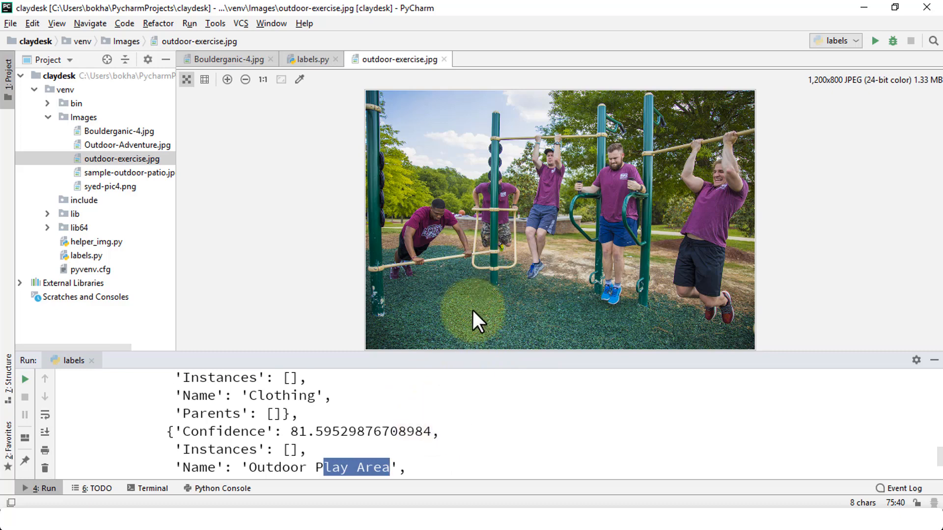
pyautogui.moveTo(549, 409)
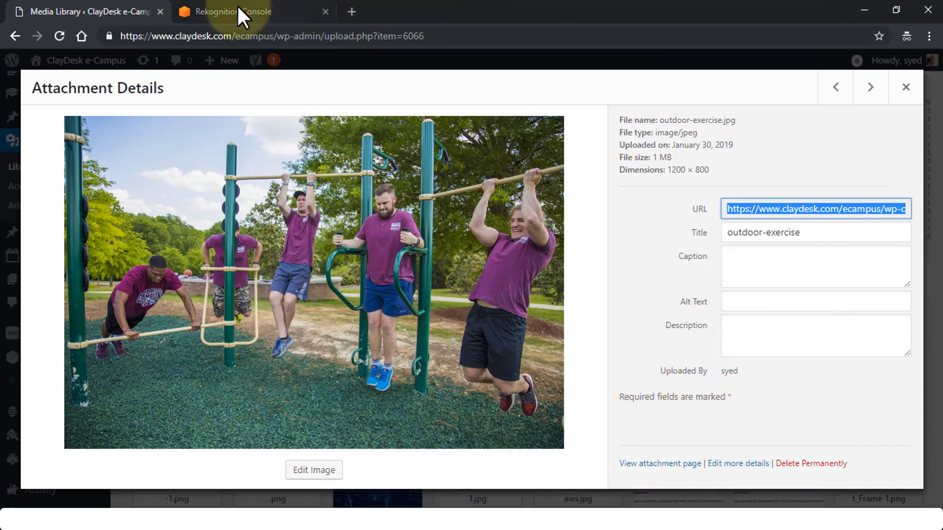
# Step: Open the Object and scene detection demo in the Rekognition Console tab
pyautogui.click(228, 11)
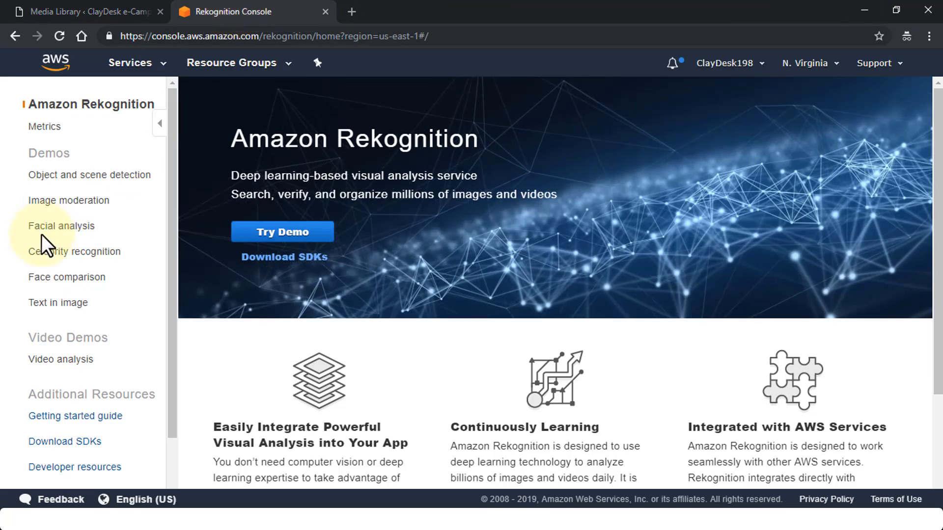
pyautogui.moveTo(89, 175)
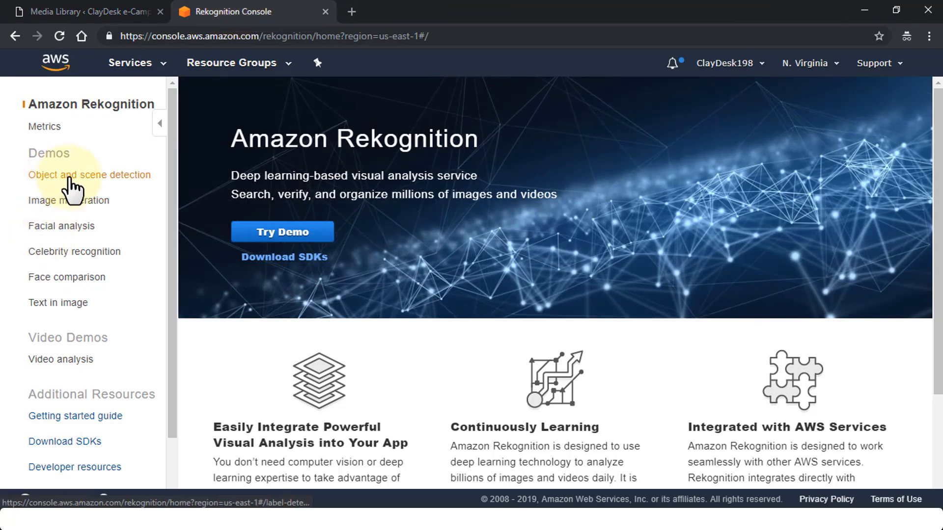
pyautogui.click(89, 175)
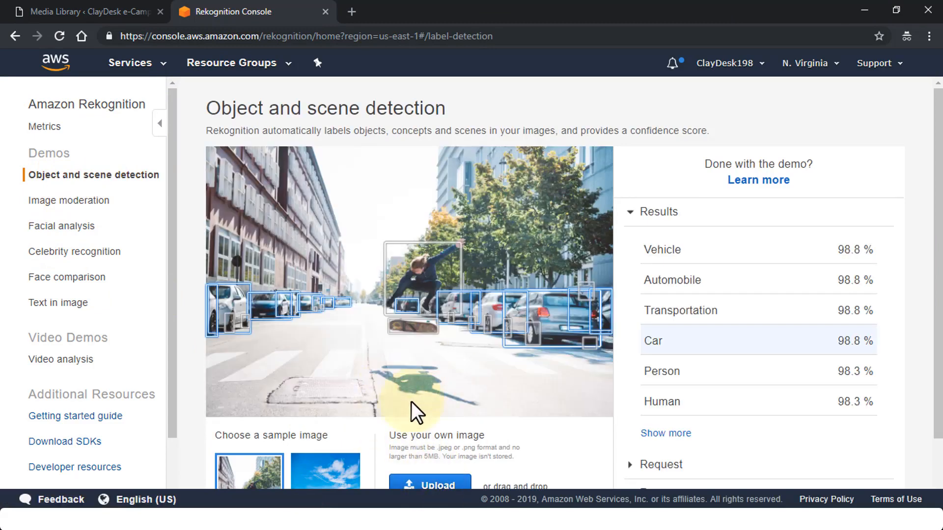
# Step: Upload outdoor-exercise.jpg to the demo and expand its full label results list
pyautogui.click(429, 483)
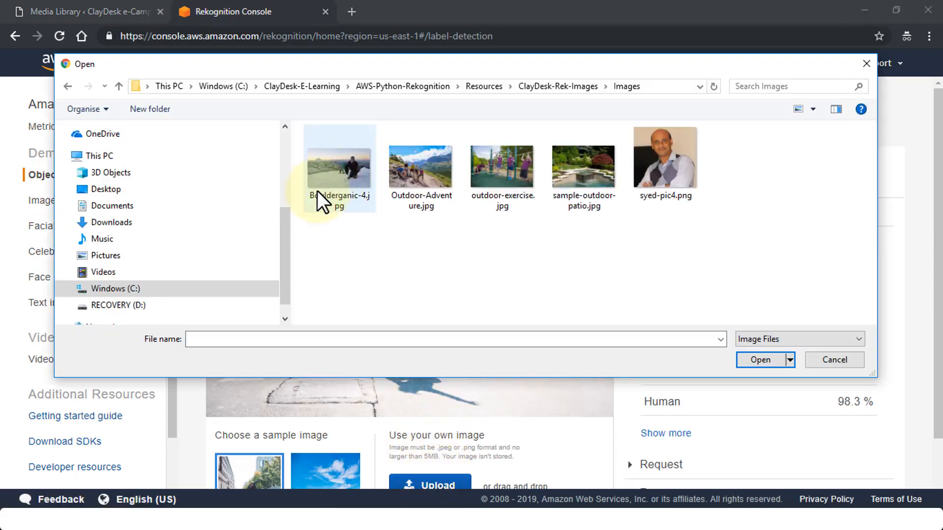
pyautogui.click(502, 166)
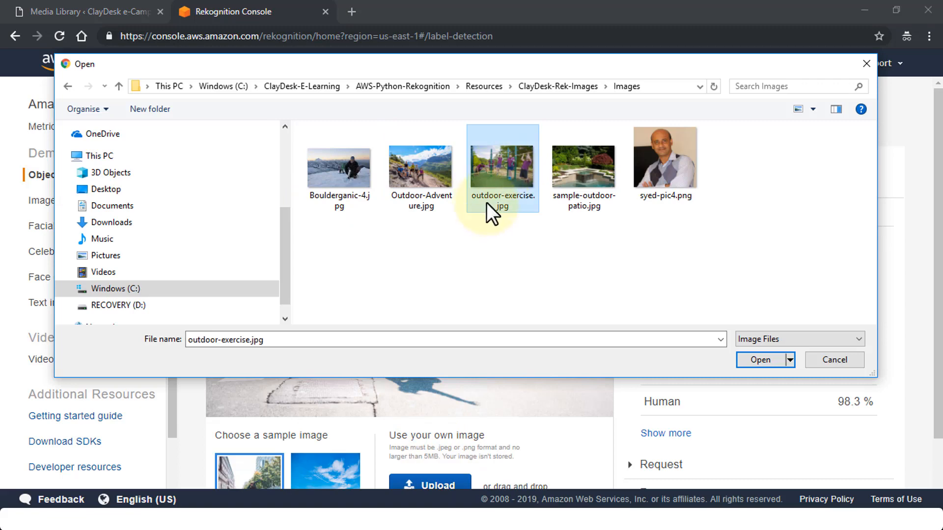
pyautogui.click(759, 360)
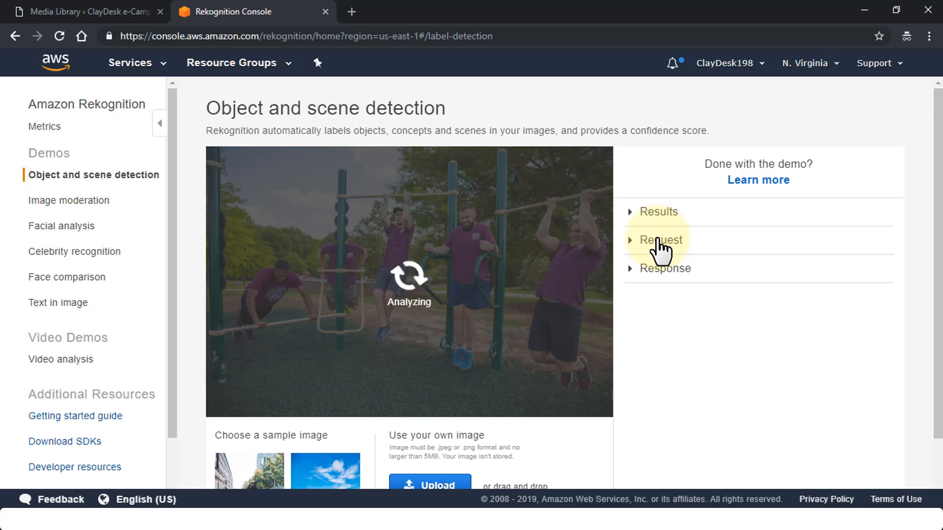
pyautogui.click(658, 212)
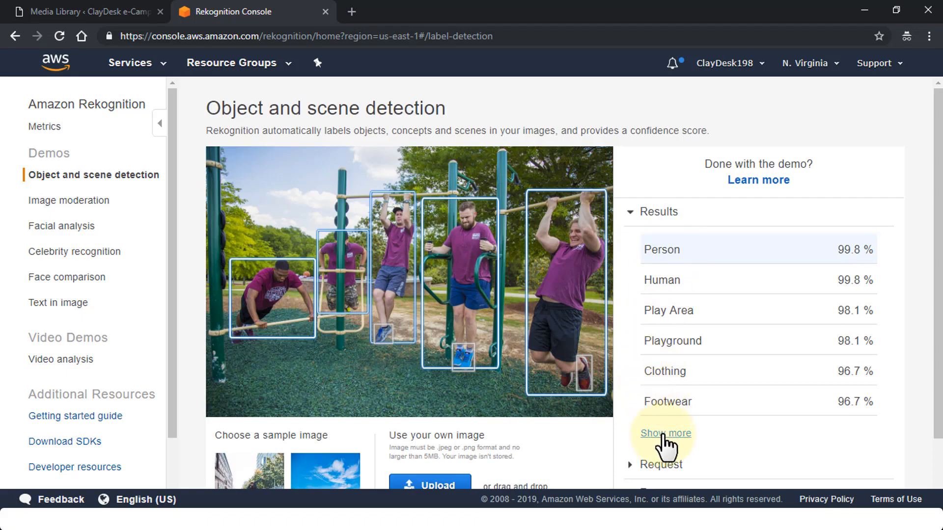
pyautogui.click(664, 433)
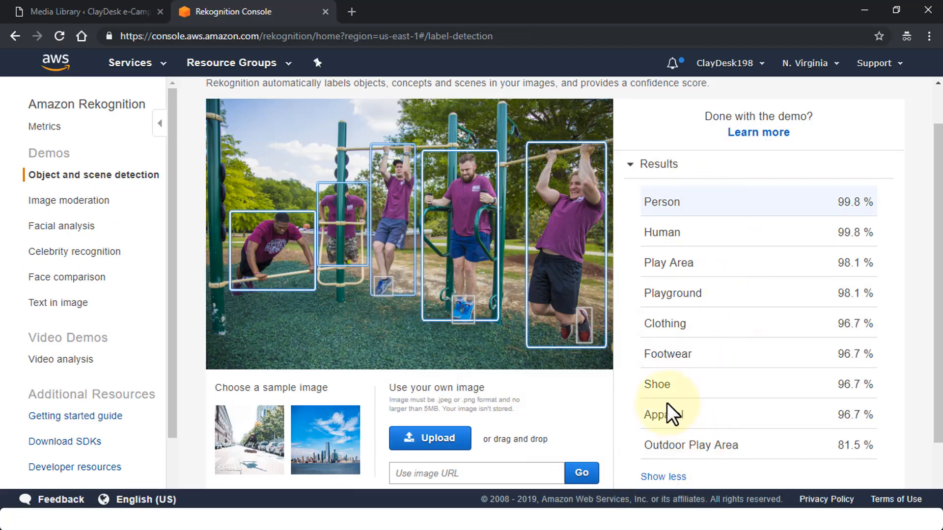
pyautogui.moveTo(686, 229)
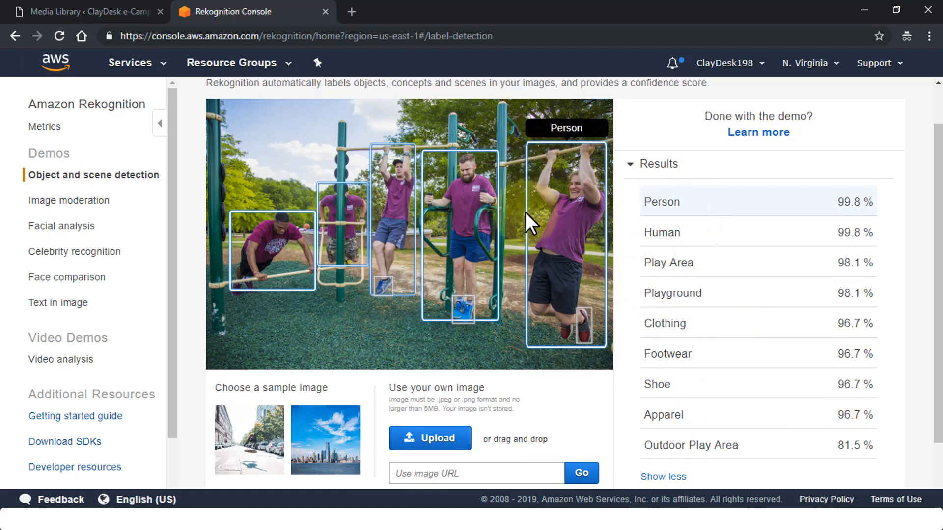
pyautogui.moveTo(514, 144)
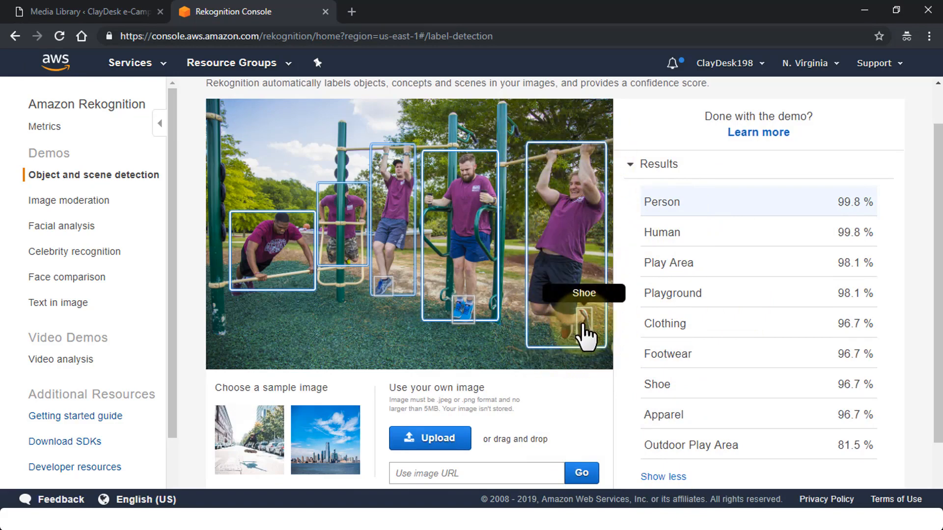
pyautogui.moveTo(249, 340)
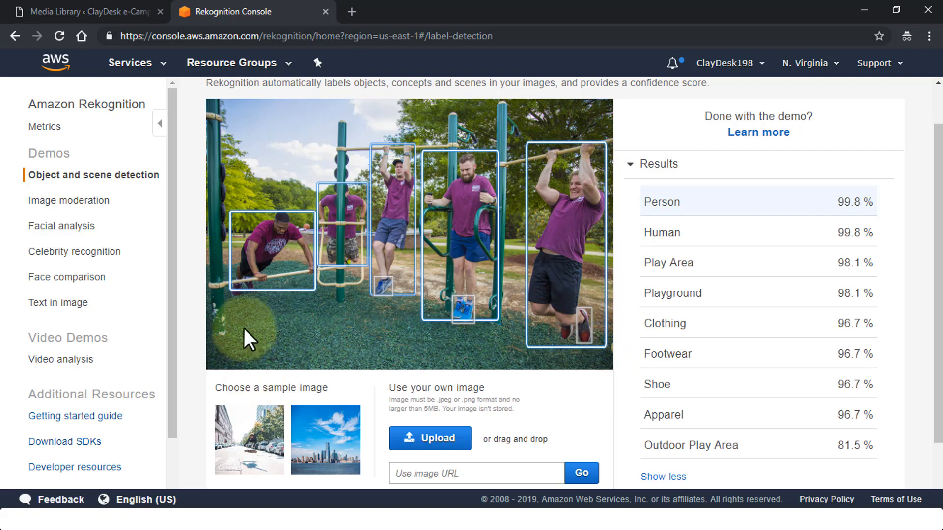
pyautogui.moveTo(264, 279)
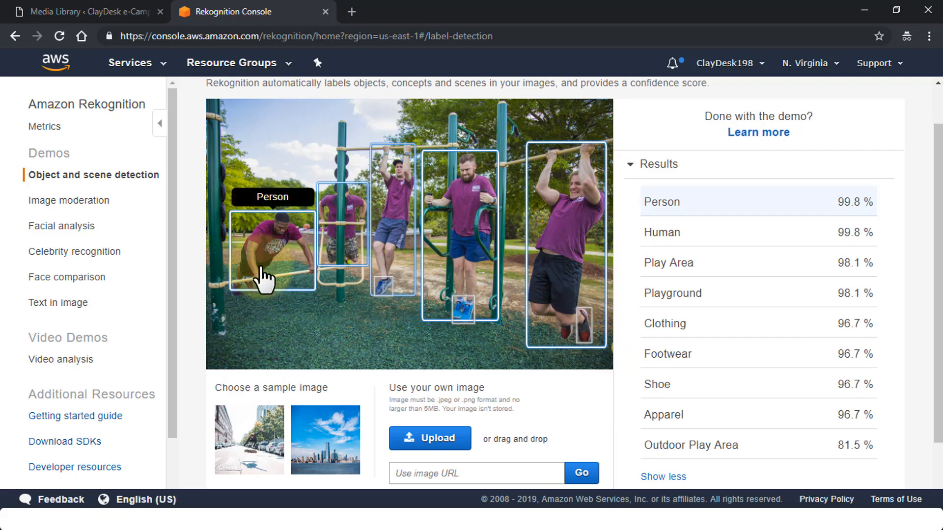
pyautogui.moveTo(464, 245)
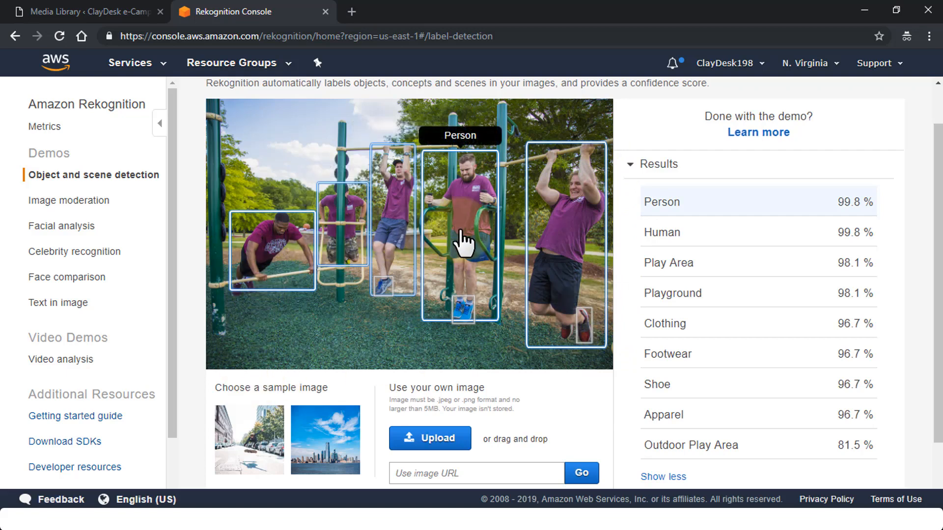
pyautogui.scroll(-3)
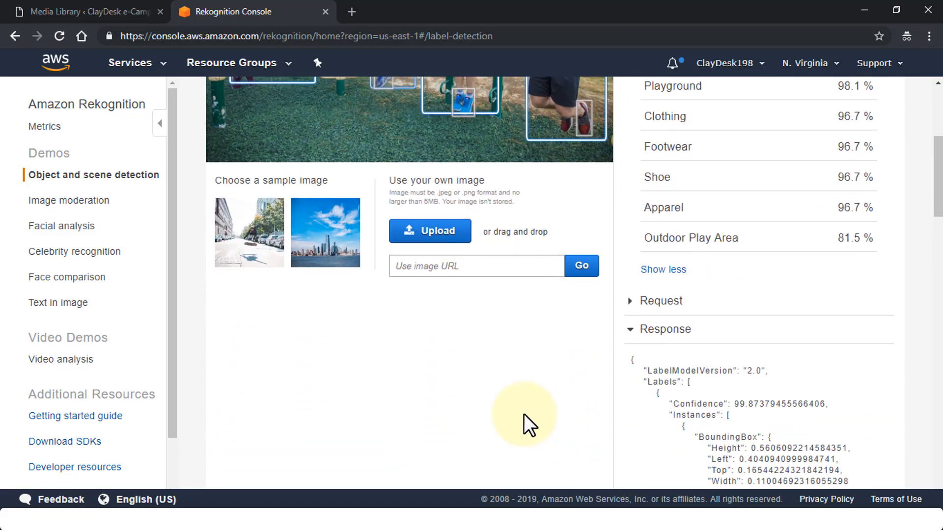
pyautogui.scroll(-3)
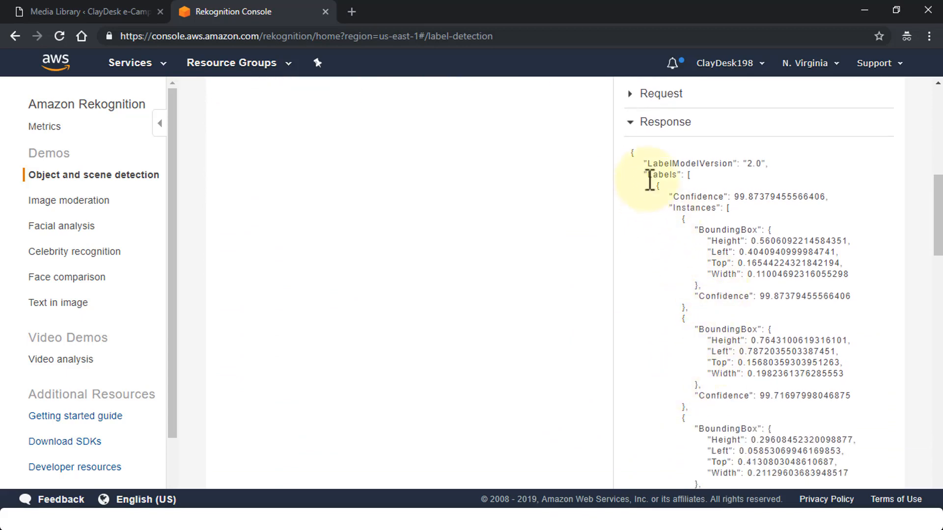
pyautogui.scroll(-3)
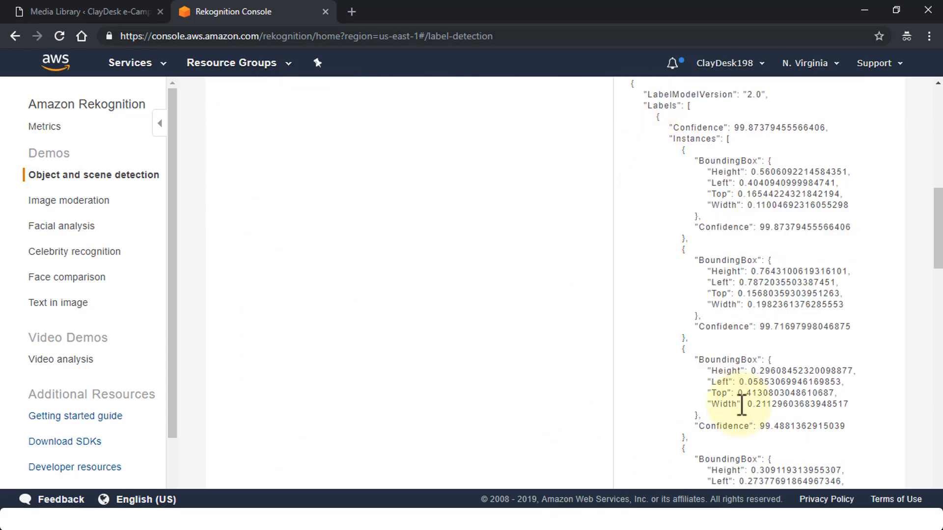
pyautogui.scroll(-3)
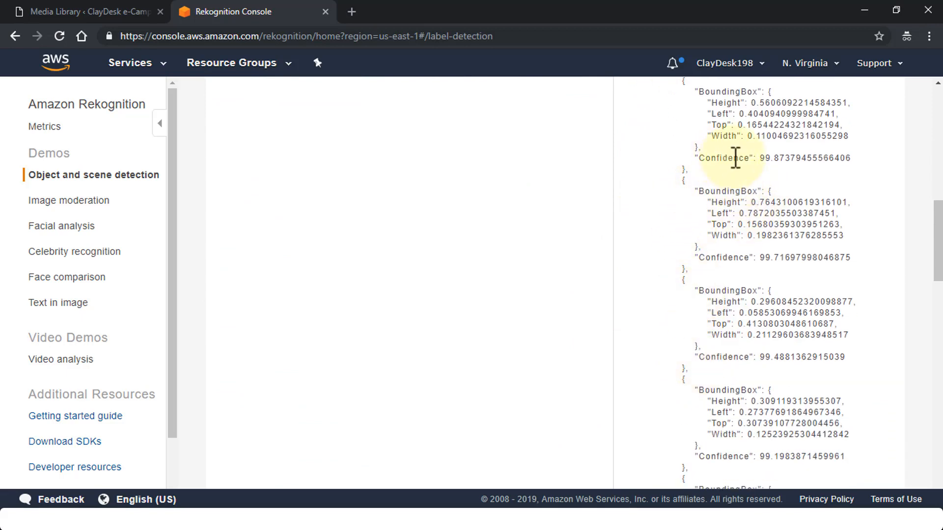
pyautogui.doubleClick(731, 257)
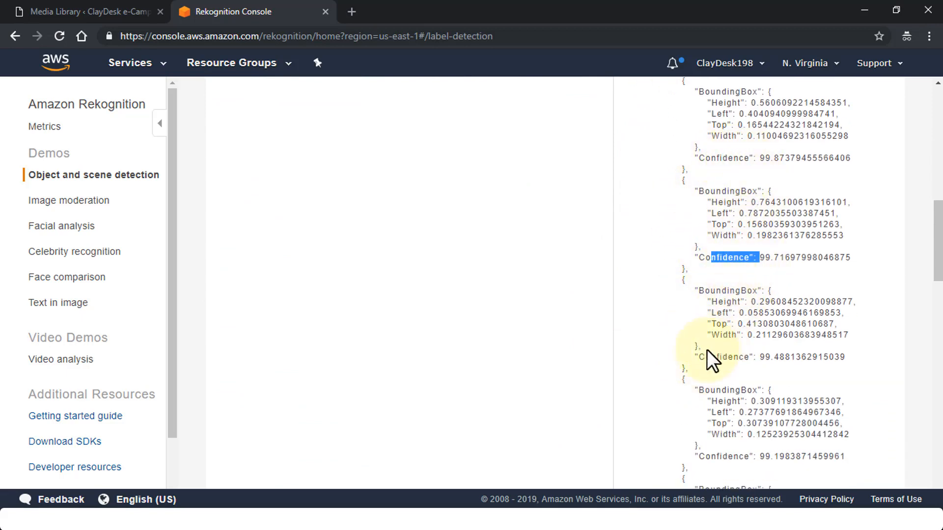
pyautogui.scroll(-3)
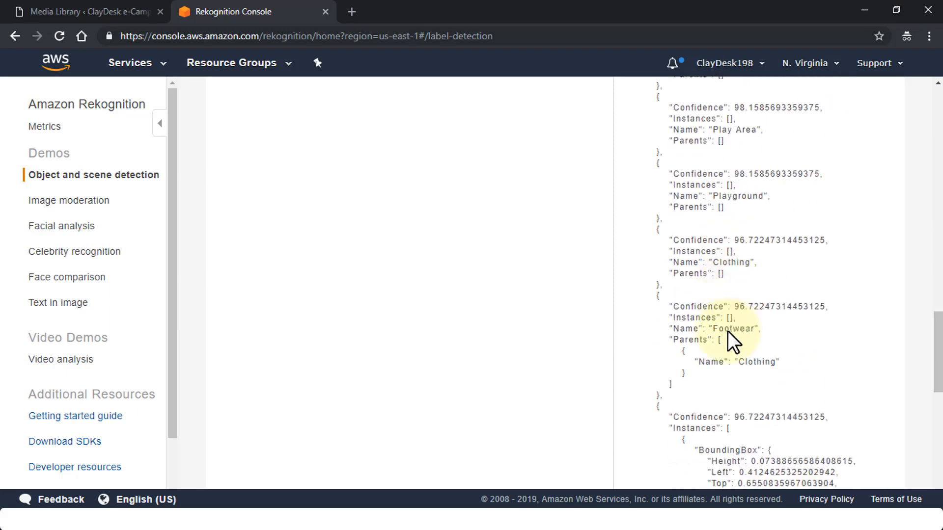
pyautogui.scroll(-3)
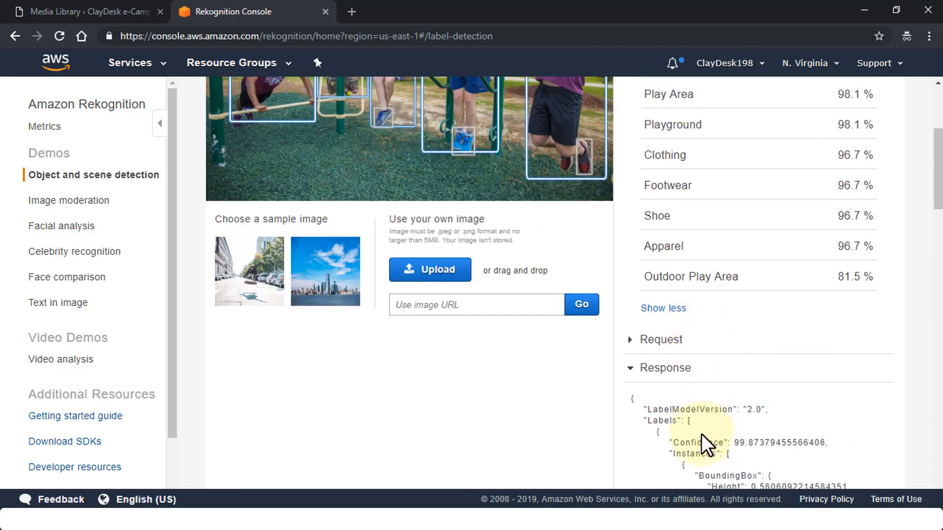
pyautogui.scroll(3)
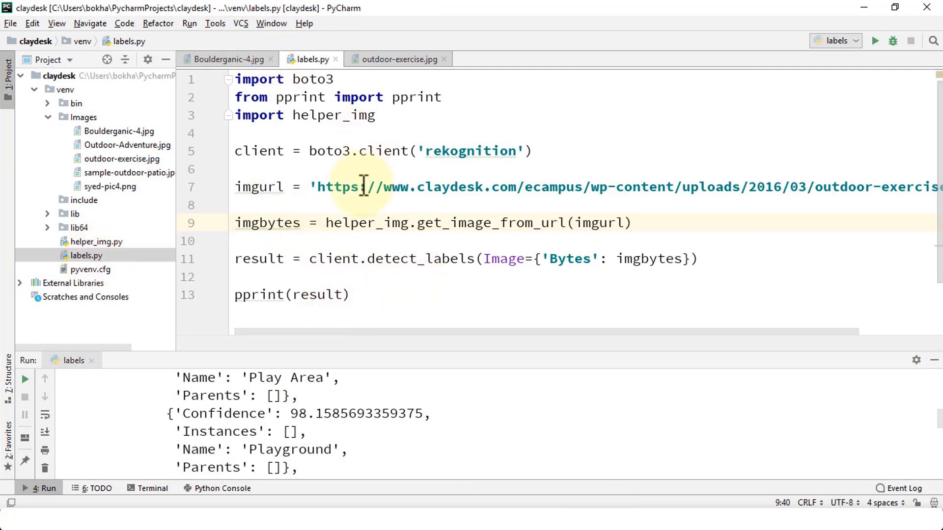
pyautogui.moveTo(387, 295)
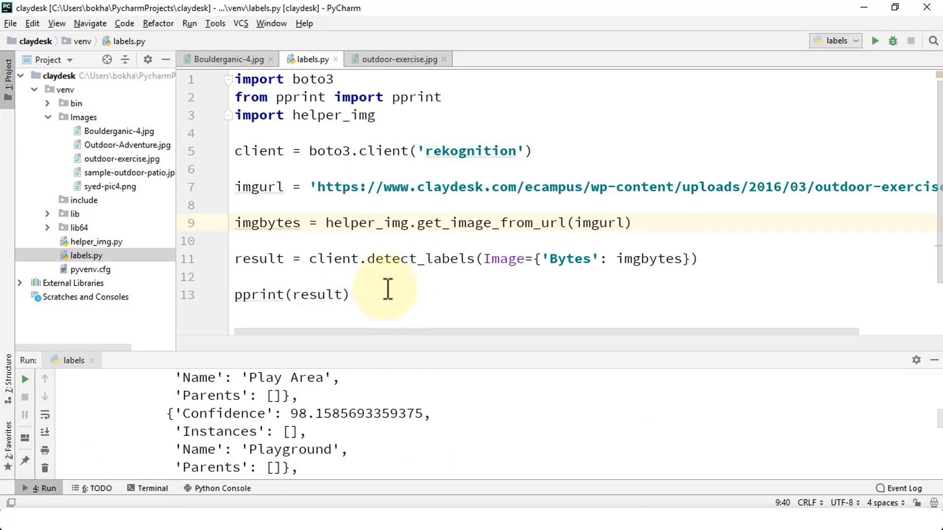
pyautogui.moveTo(365, 417)
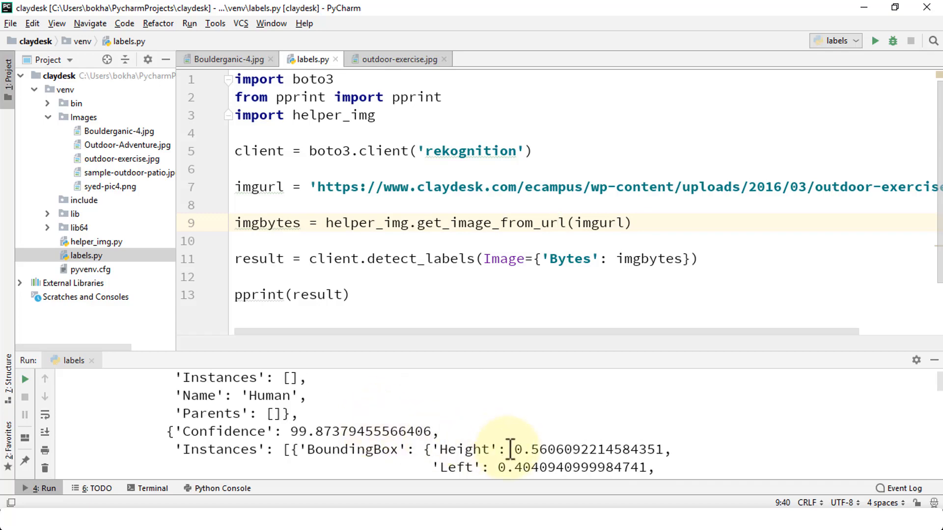
# Step: Scroll through labels.py's Run output to review the outdoor-exercise bounding-box results
pyautogui.scroll(-3)
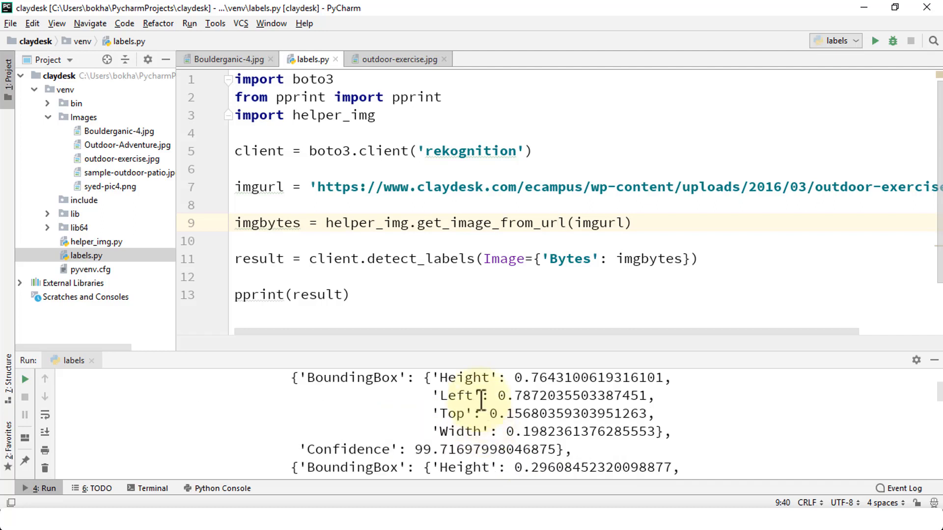
pyautogui.scroll(-3)
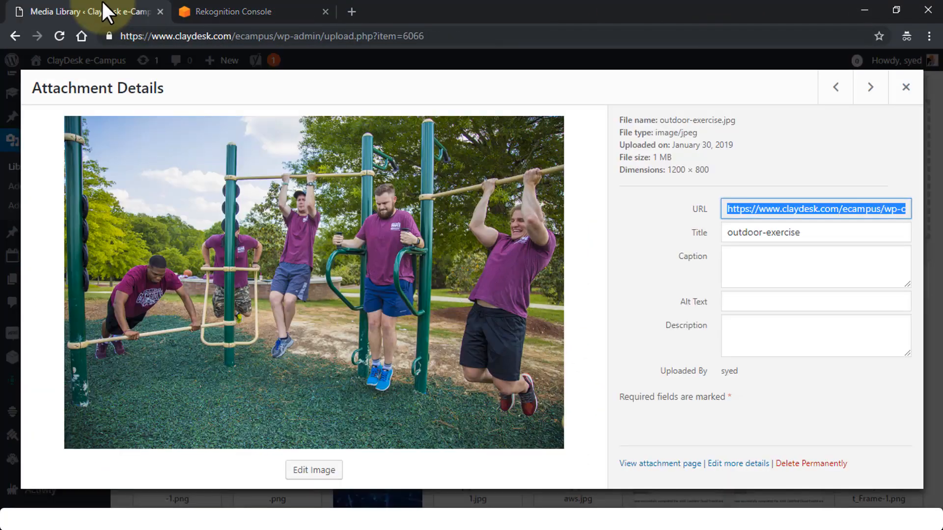
# Step: Bring up the WordPress Media Library to view the outdoor-exercise image's file URL
pyautogui.click(870, 87)
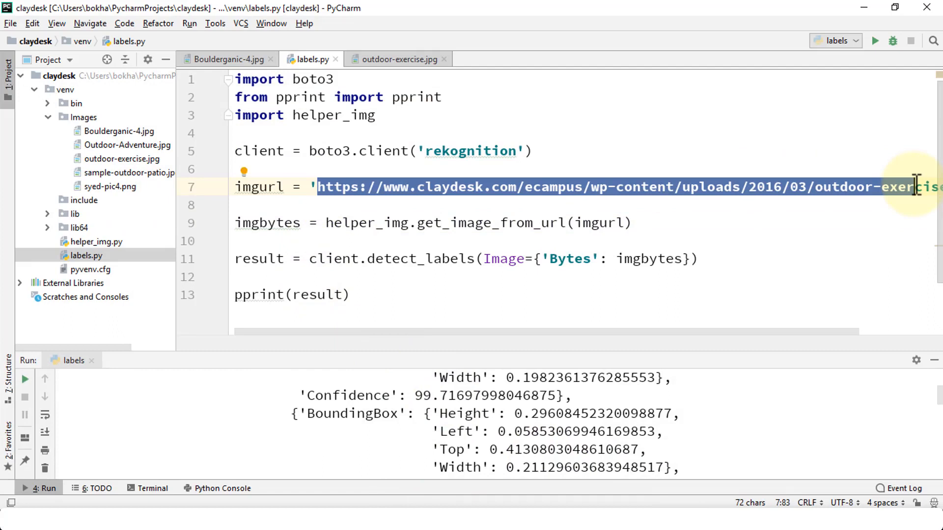
# Step: Replace imgurl with the syed-pic4.png URL and rerun labels.py
pyautogui.press('Delete')
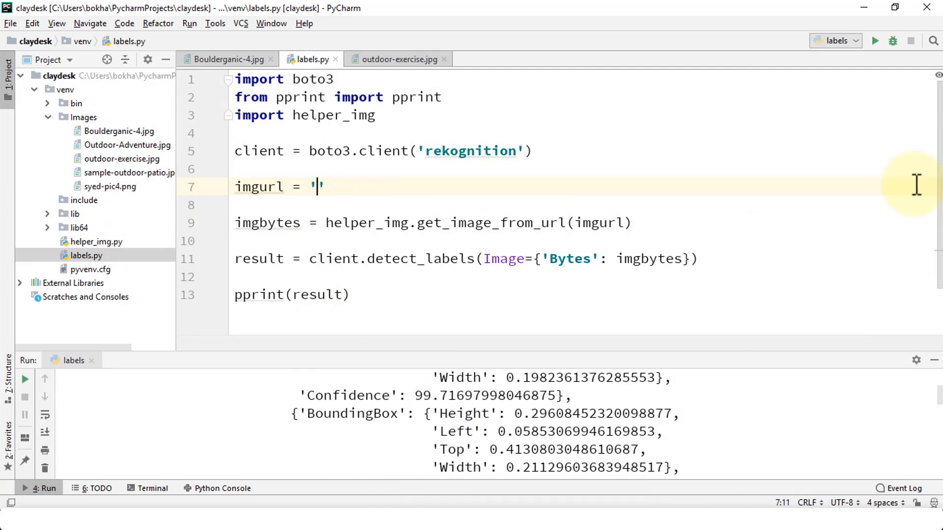
pyautogui.write('https://www.claydesk.com/ecampus/wp-content/uploads/2016/03/syed-pic4.png')
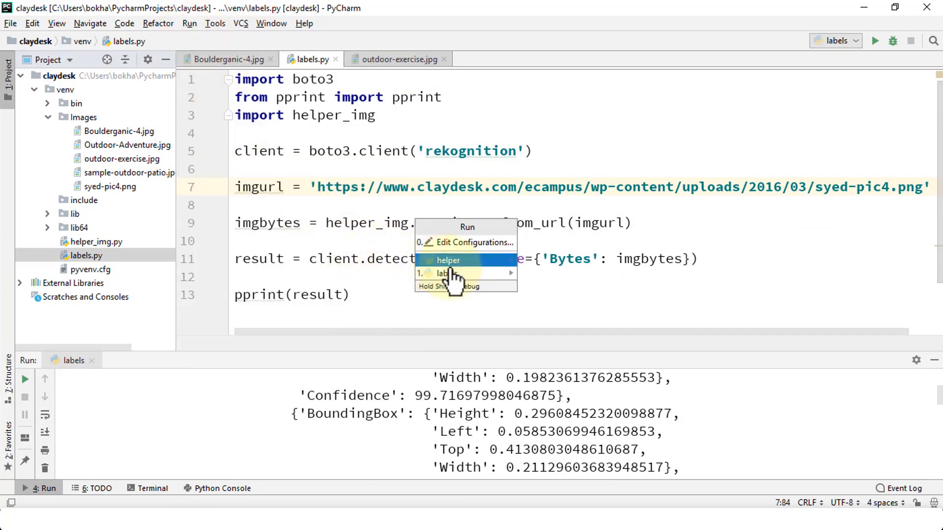
pyautogui.click(443, 273)
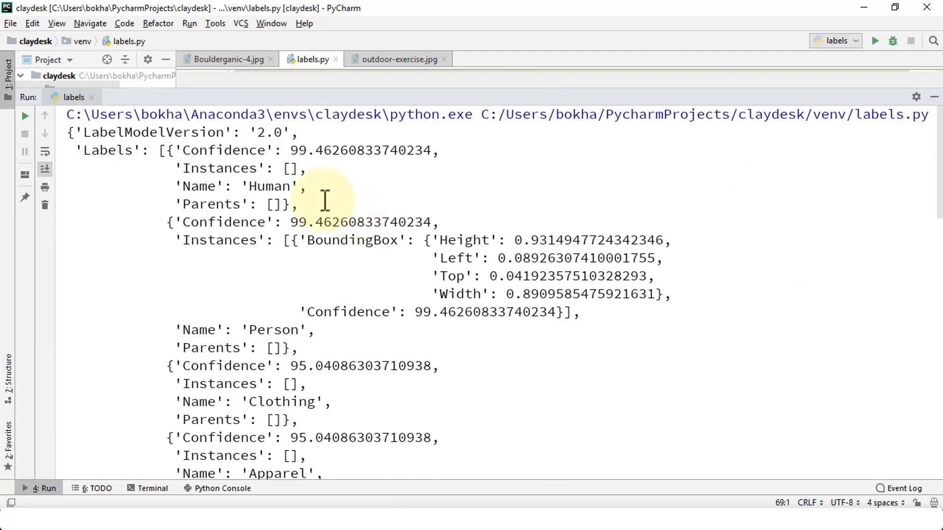
# Step: Read through the syed-pic4 output, highlighting the Human, Shirt and Cushion labels
pyautogui.doubleClick(268, 187)
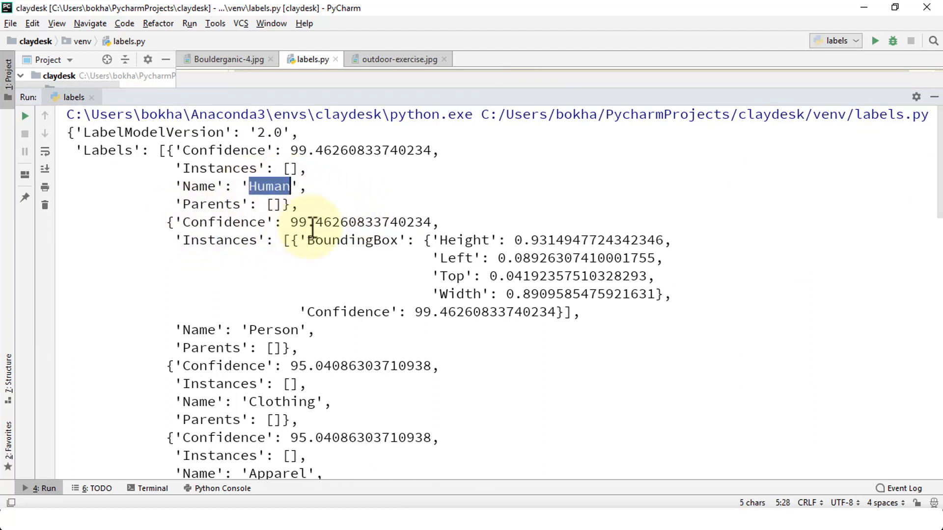
pyautogui.moveTo(364, 240)
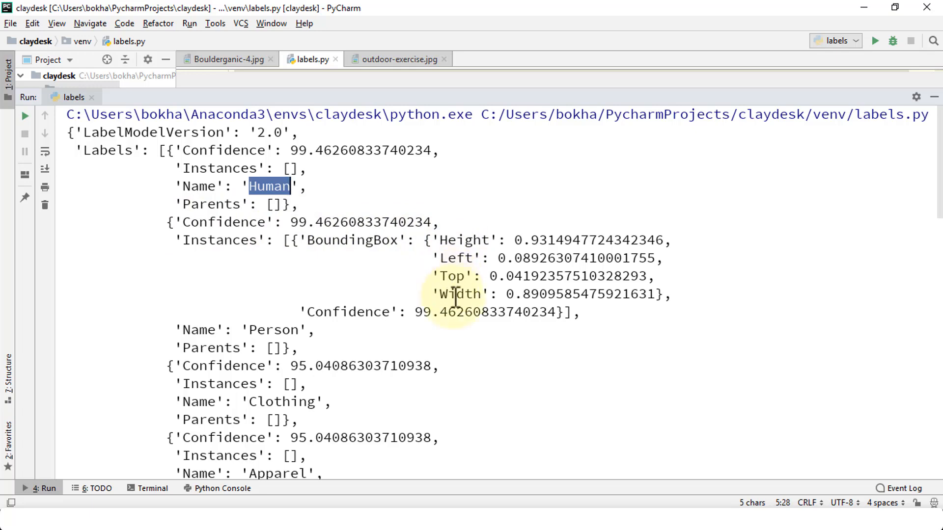
pyautogui.scroll(-3)
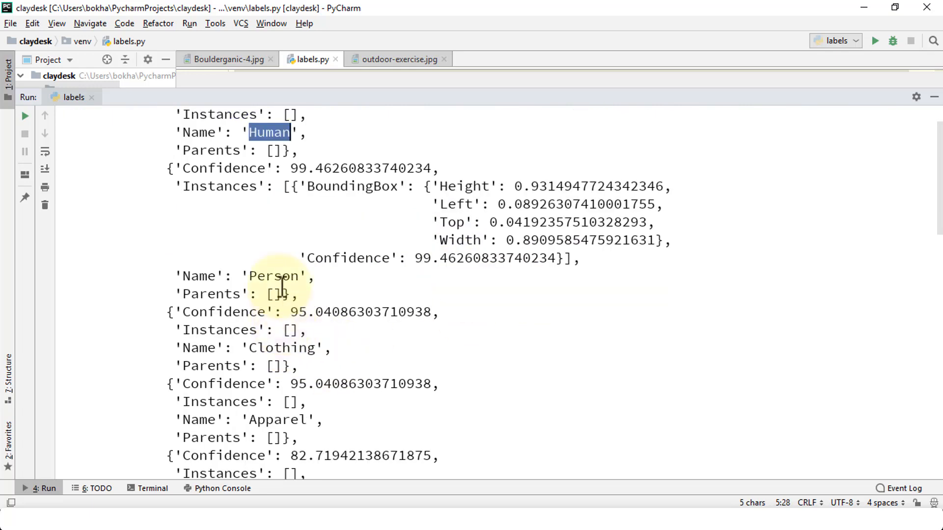
pyautogui.scroll(-3)
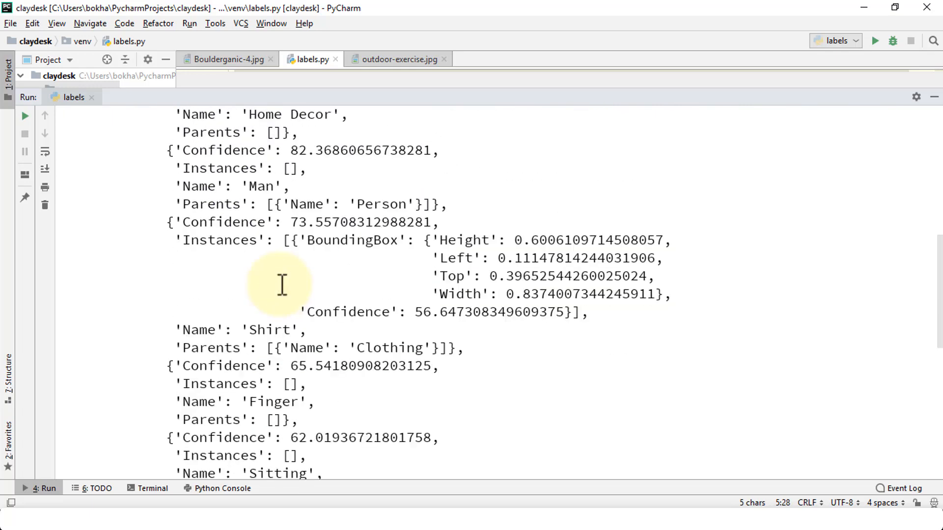
pyautogui.doubleClick(271, 329)
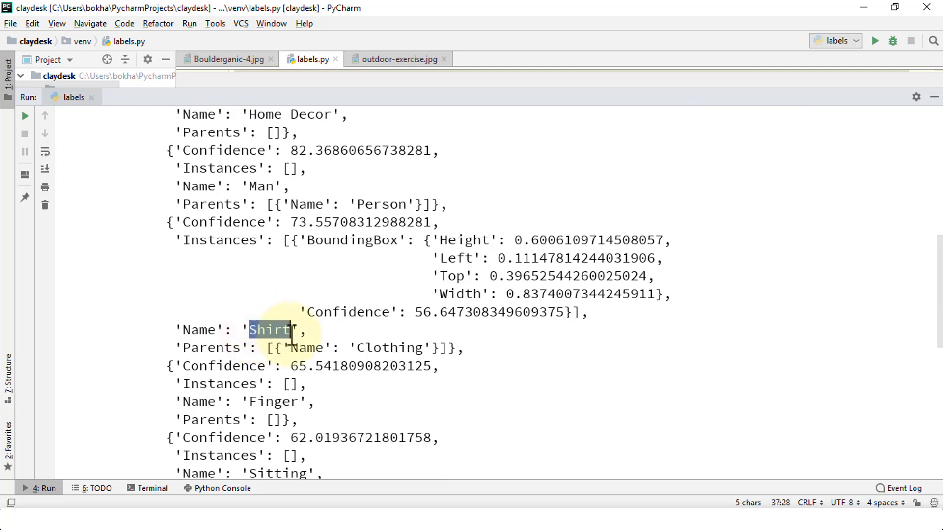
pyautogui.scroll(-3)
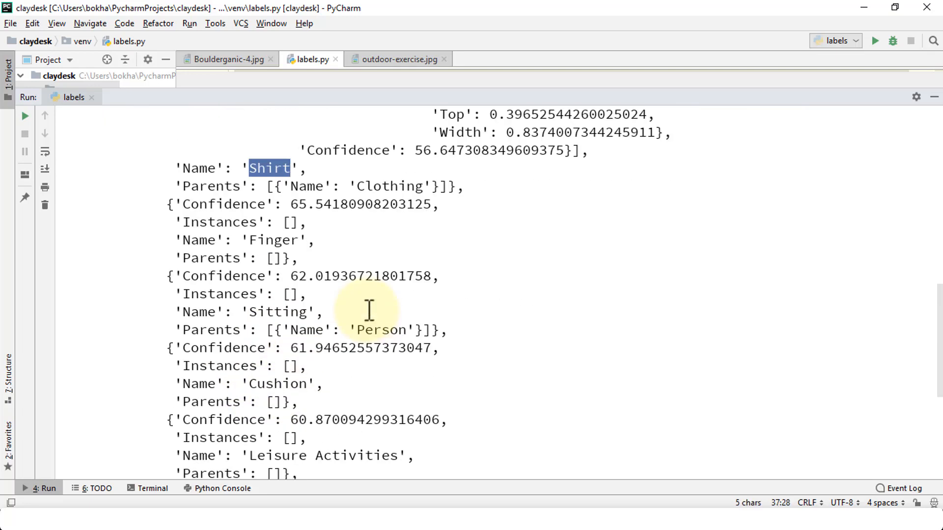
pyautogui.moveTo(252, 240)
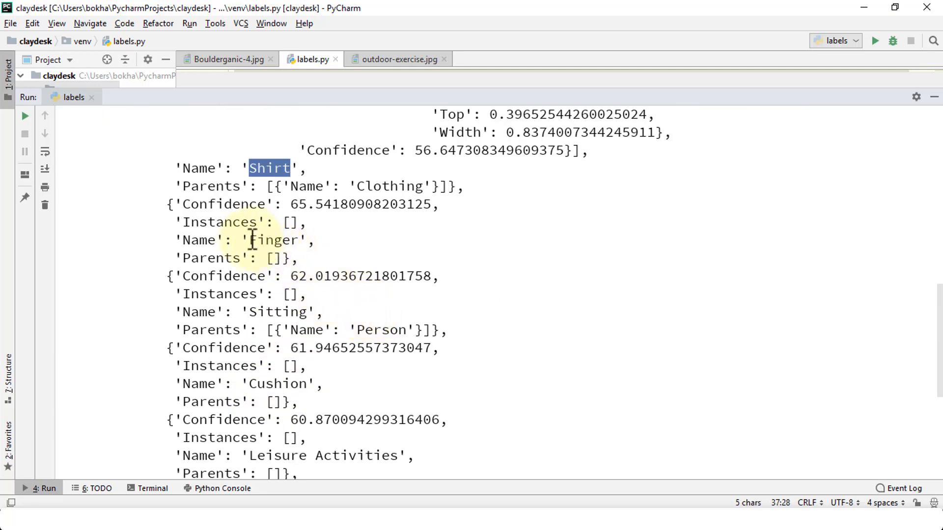
pyautogui.doubleClick(271, 240)
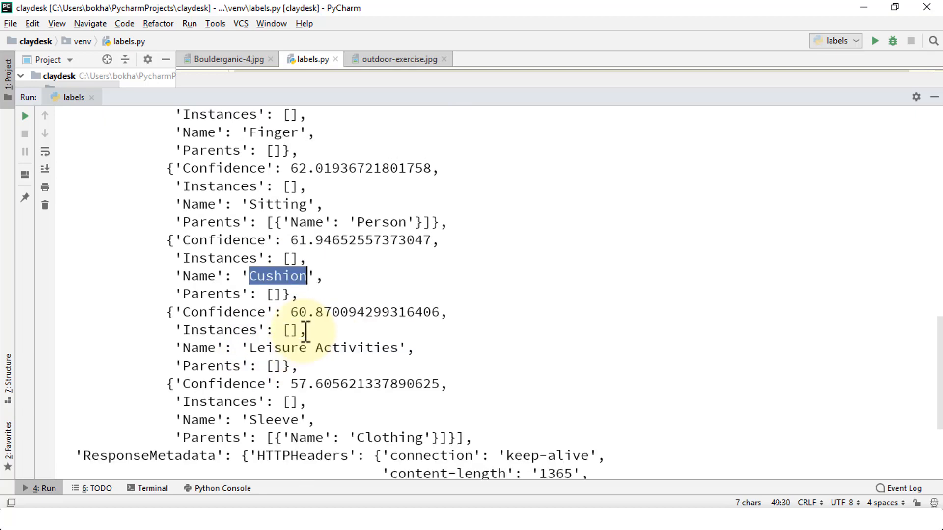
pyautogui.scroll(-3)
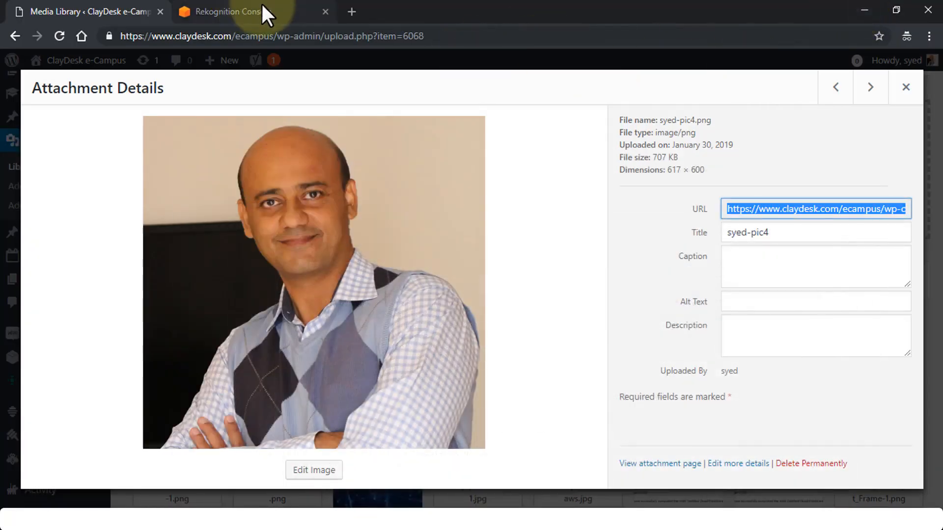
# Step: Show the full syed-pic4 label list in the Rekognition demo, Human 99.4% to Sleeve 57.6%
pyautogui.click(430, 476)
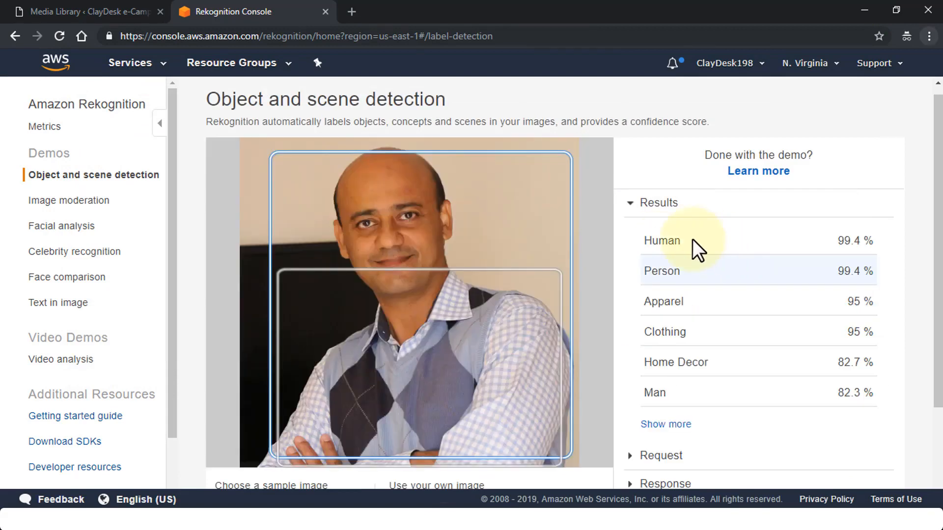
pyautogui.moveTo(696, 281)
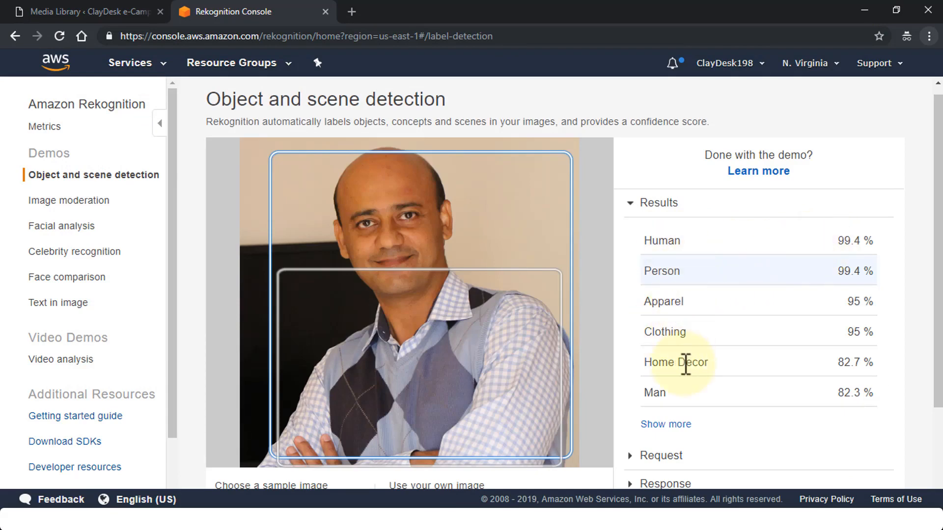
pyautogui.scroll(-3)
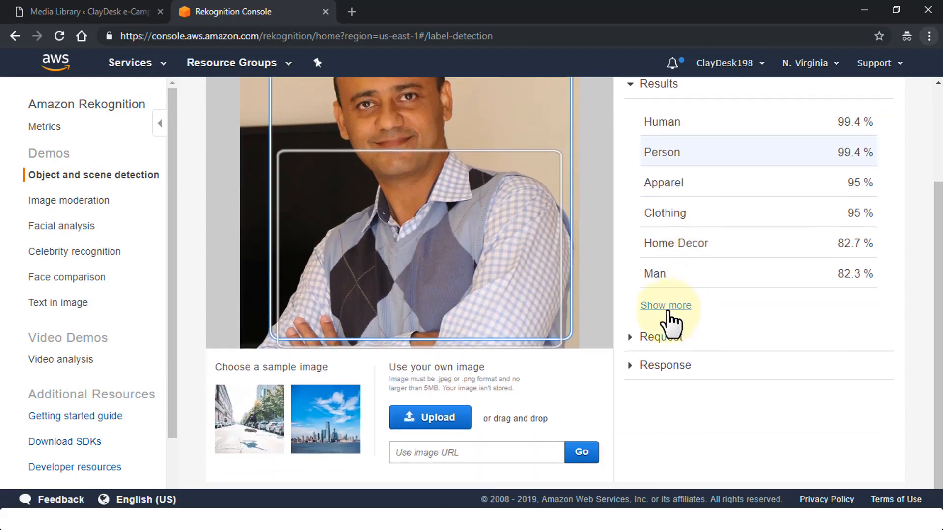
pyautogui.click(665, 306)
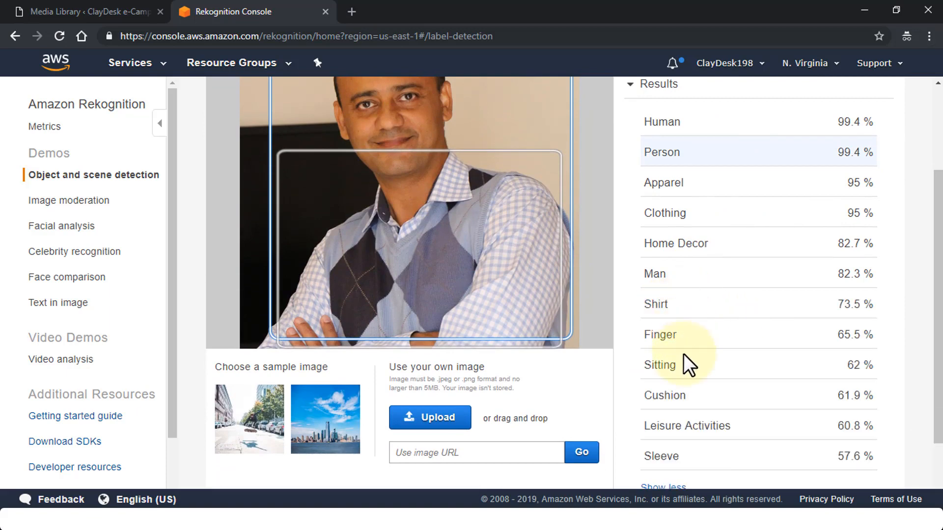
pyautogui.moveTo(689, 456)
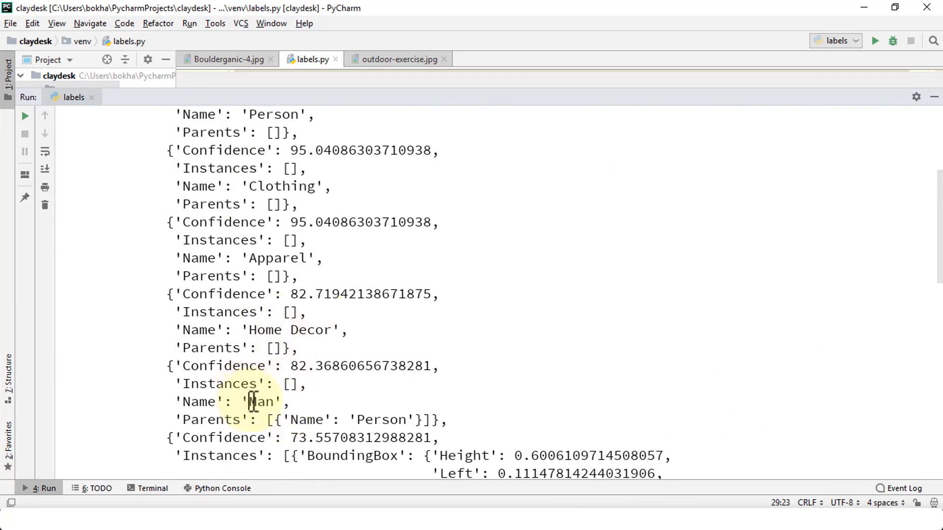
# Step: Highlight the Man, Shirt and other printed labels to compare against the console results
pyautogui.doubleClick(262, 402)
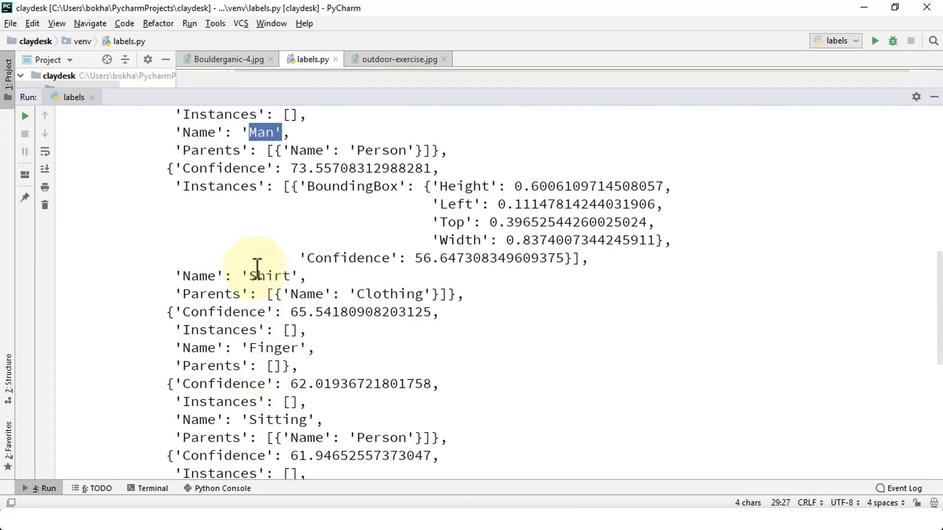
pyautogui.doubleClick(268, 275)
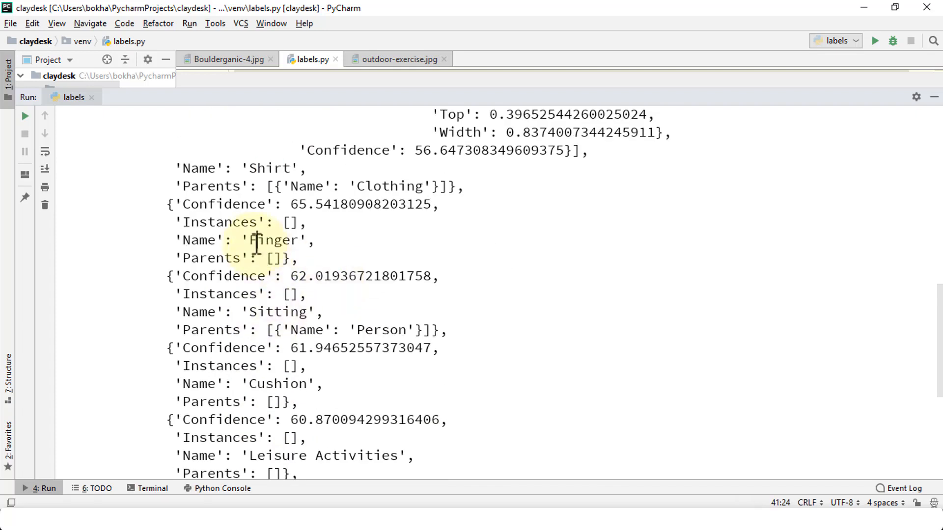
pyautogui.doubleClick(293, 384)
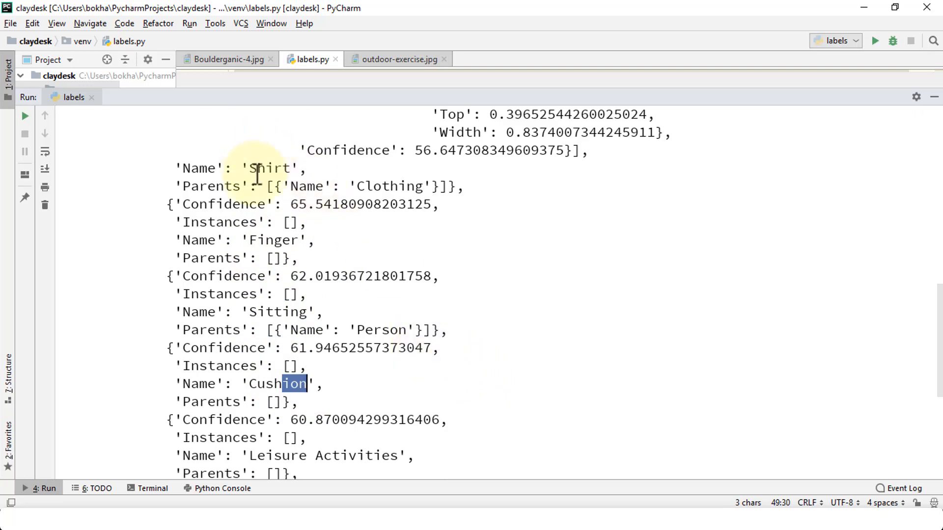
pyautogui.scroll(-3)
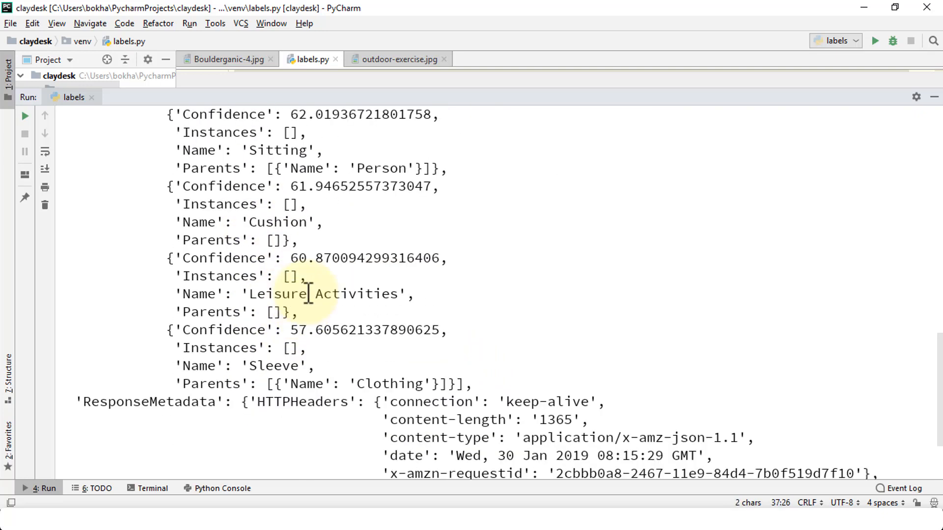